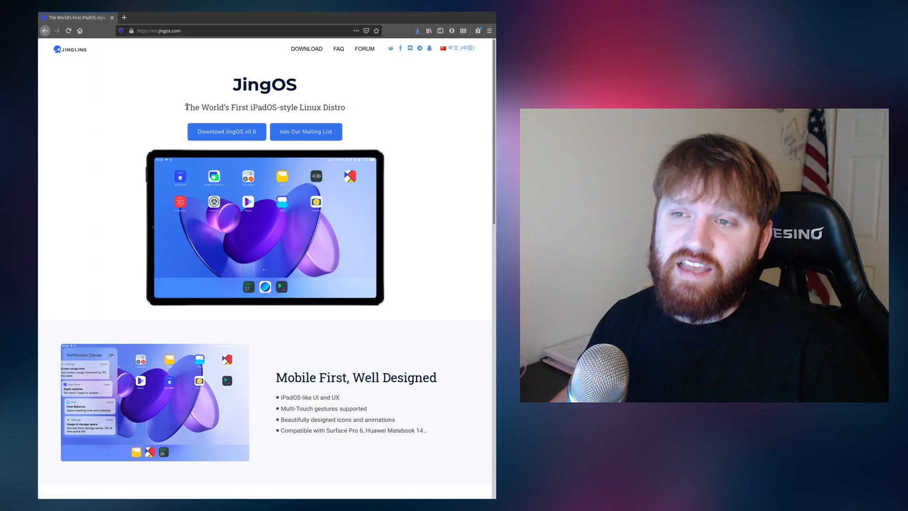
Highlight and clear the site's tagline, then scroll down through the page
double_click(203, 107)
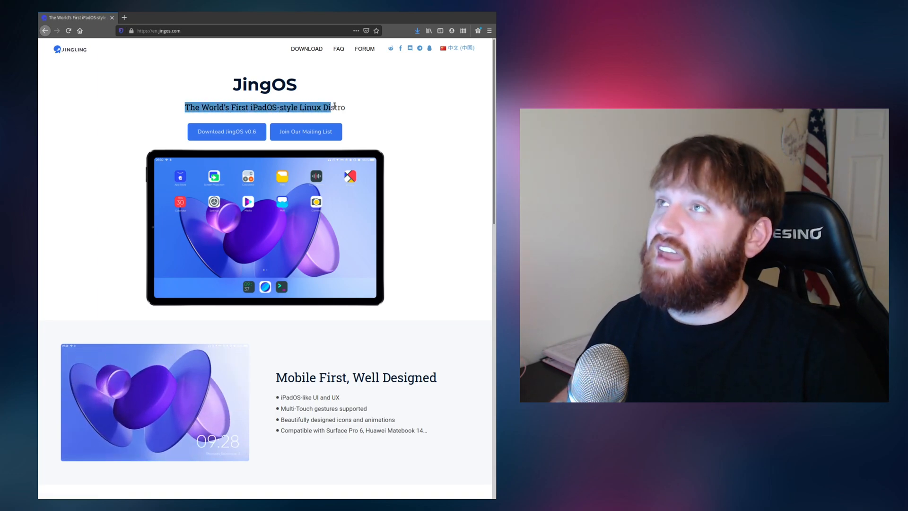
click(339, 261)
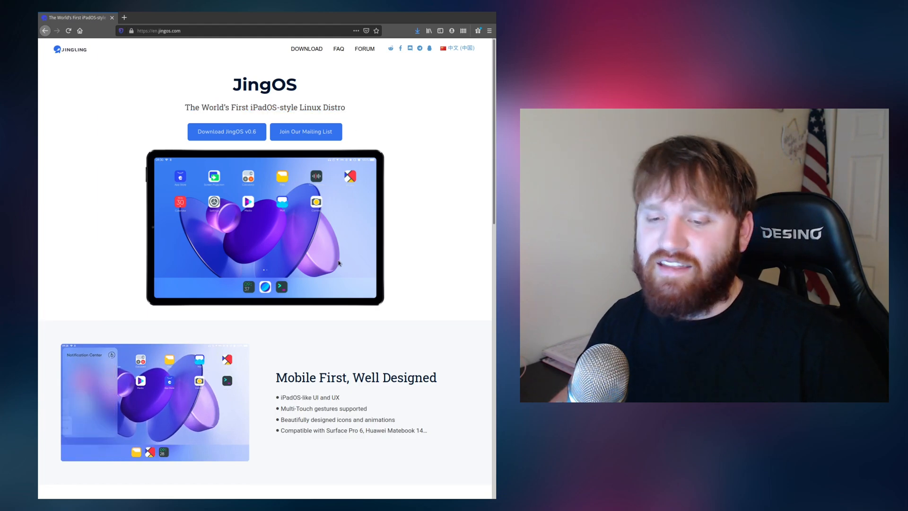
scroll(down, 3)
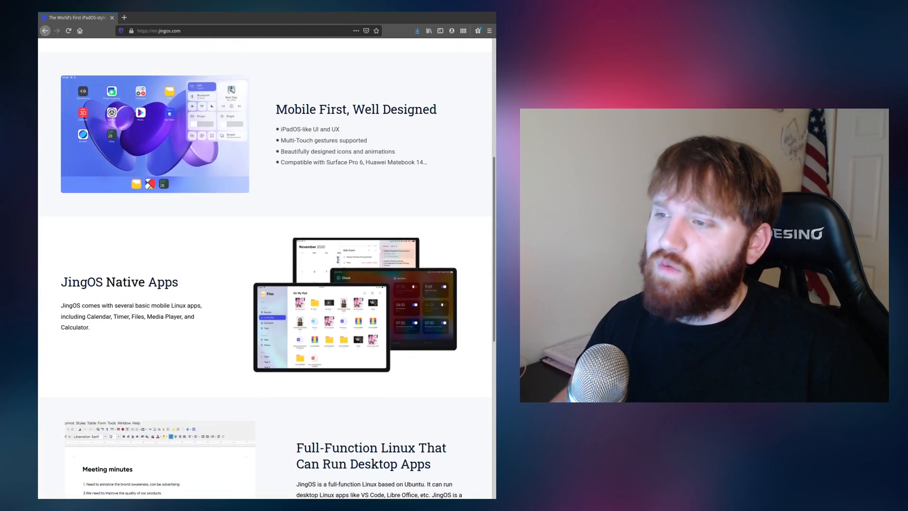
scroll(down, 3)
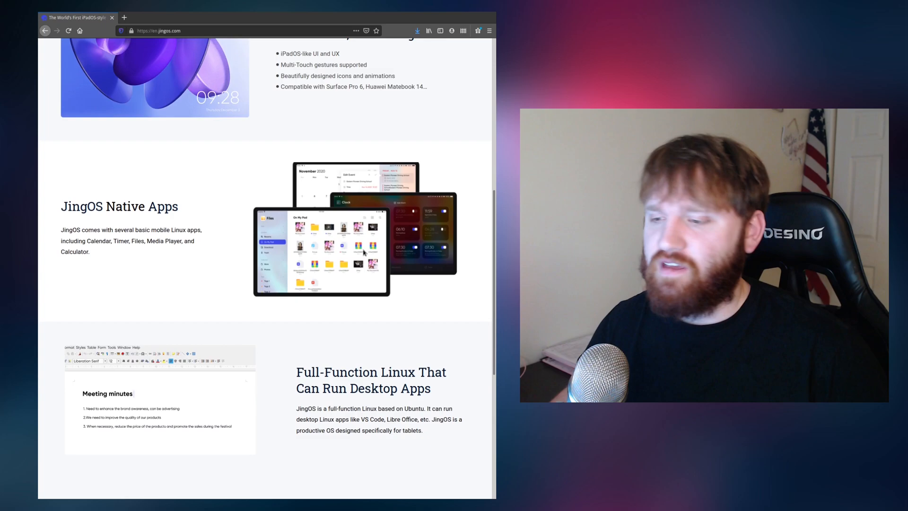
scroll(up, 3)
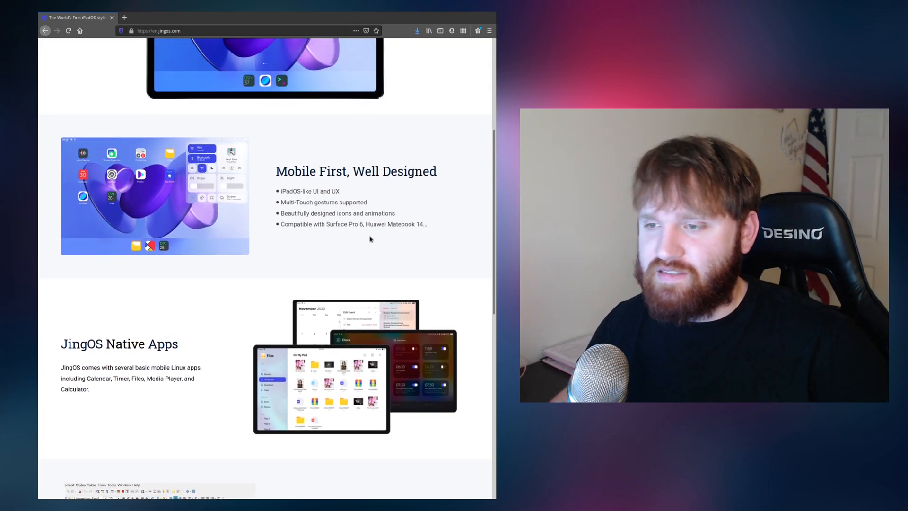
scroll(down, 3)
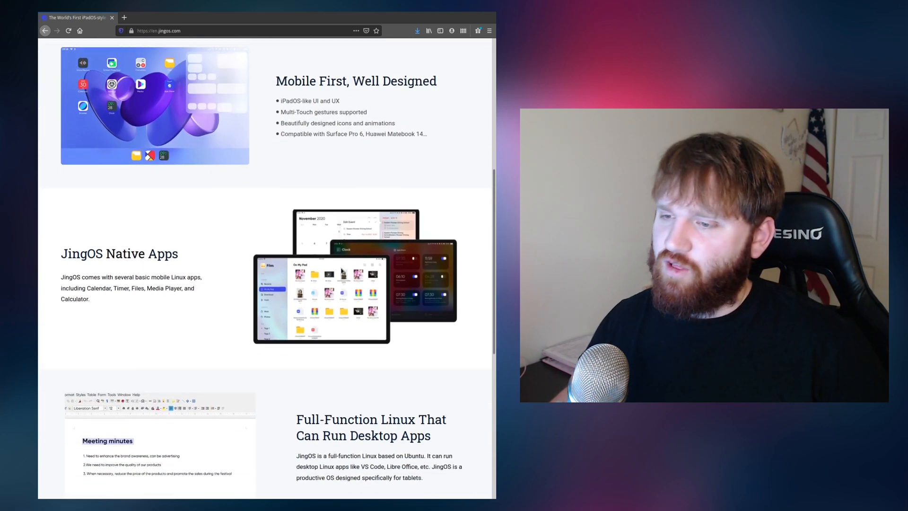
scroll(down, 3)
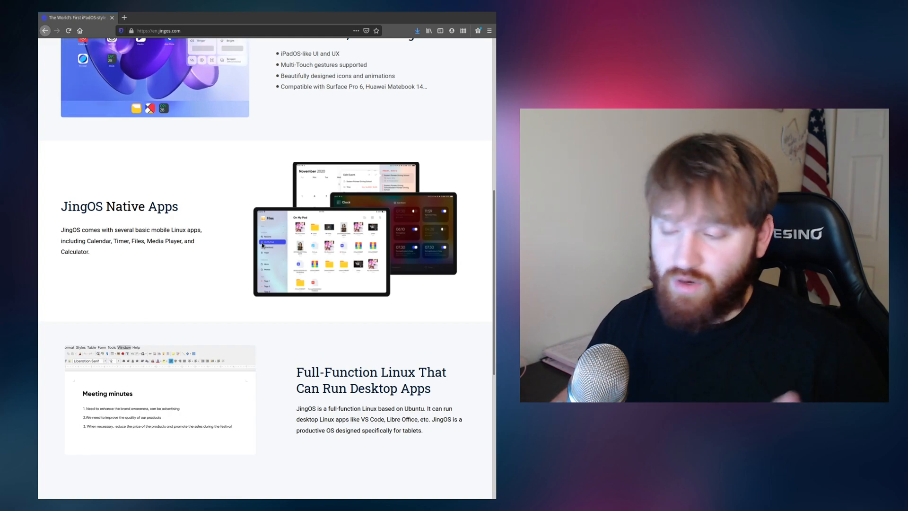
scroll(up, 3)
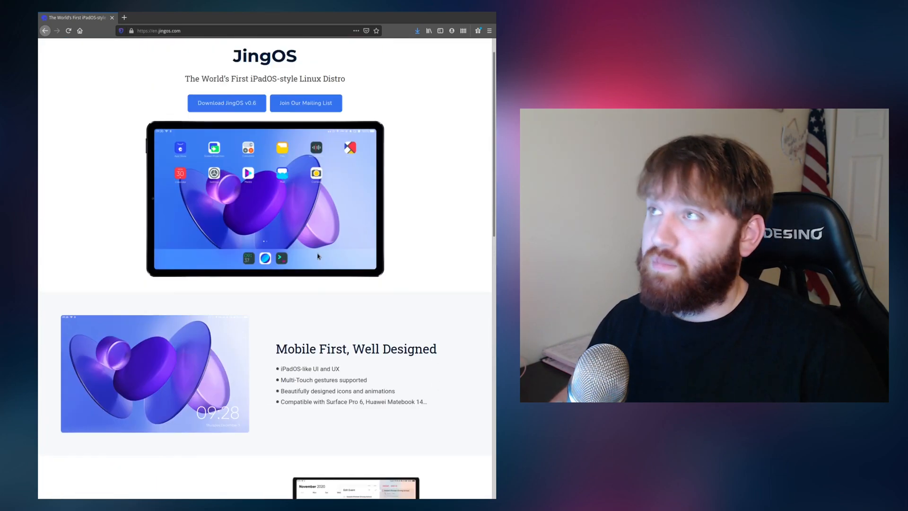
scroll(down, 3)
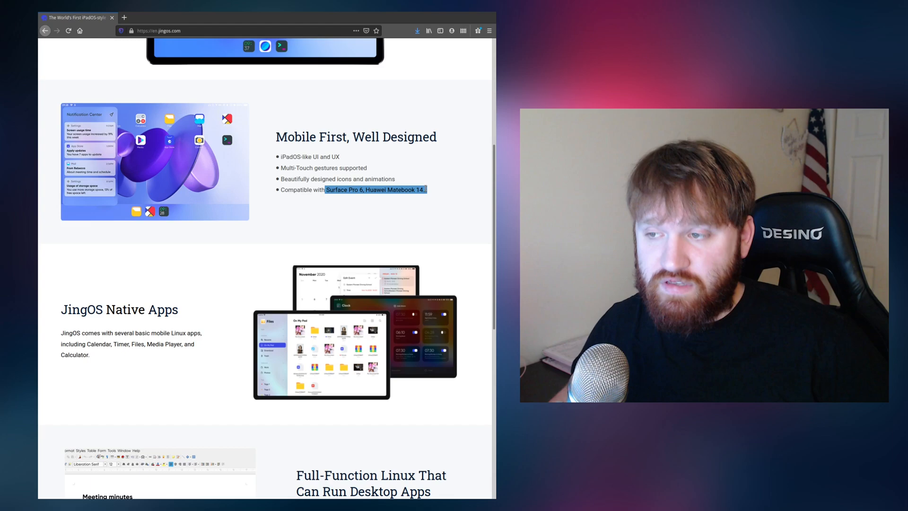
scroll(down, 3)
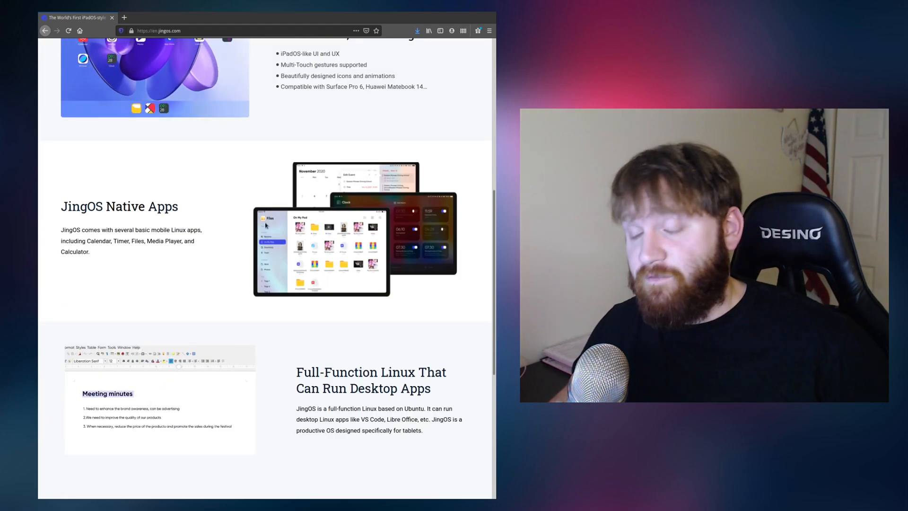
scroll(down, 3)
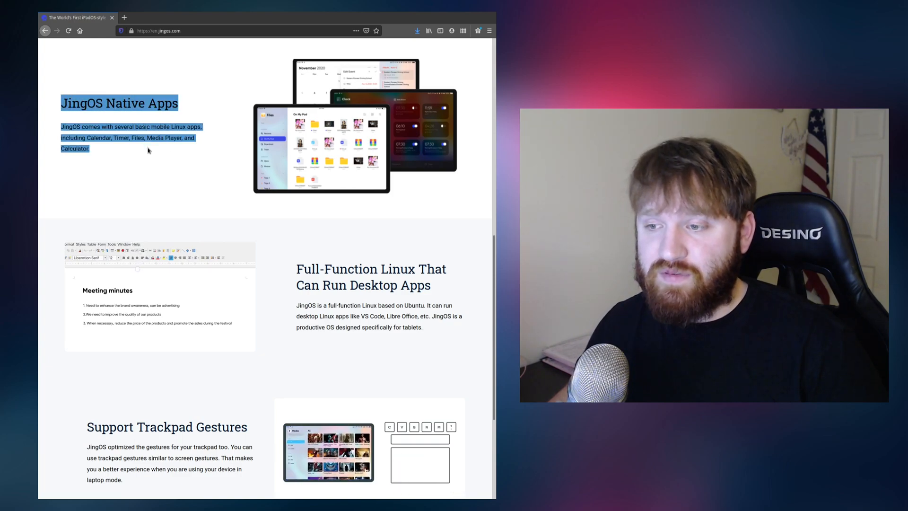
scroll(down, 3)
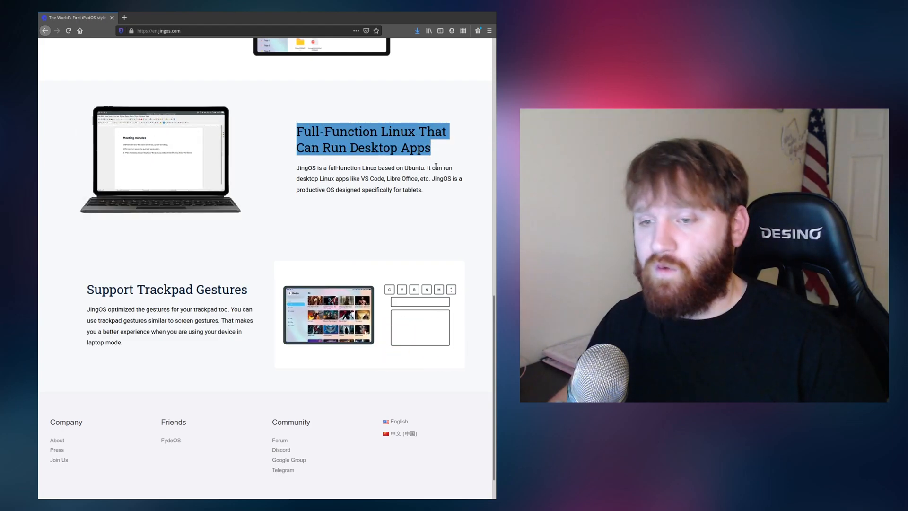
scroll(down, 3)
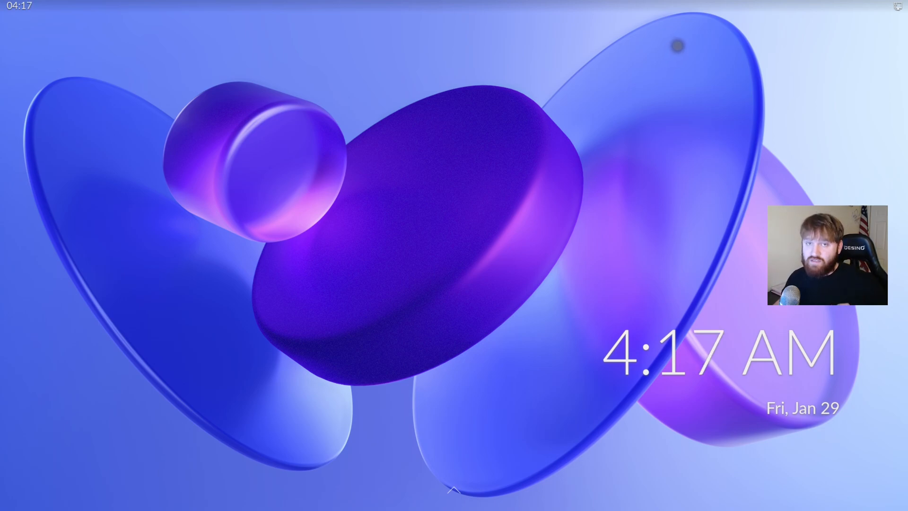
mouse_move(450, 164)
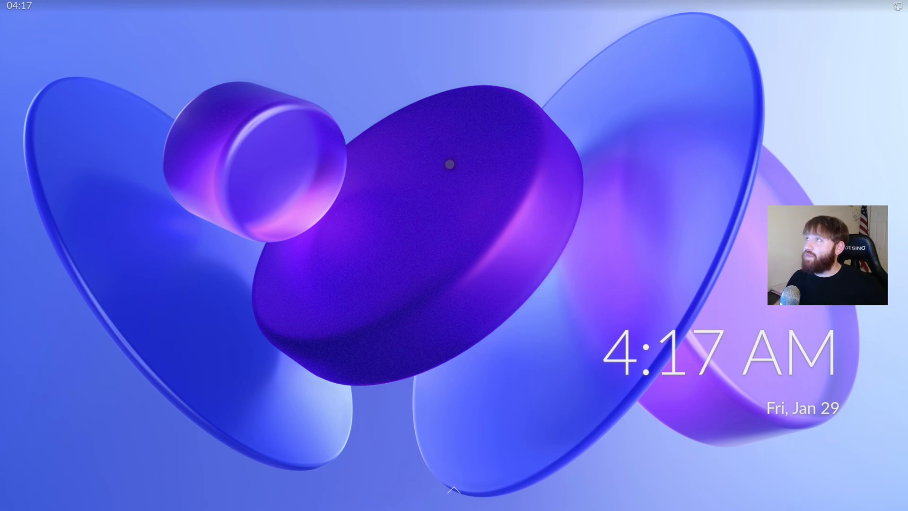
mouse_move(152, 163)
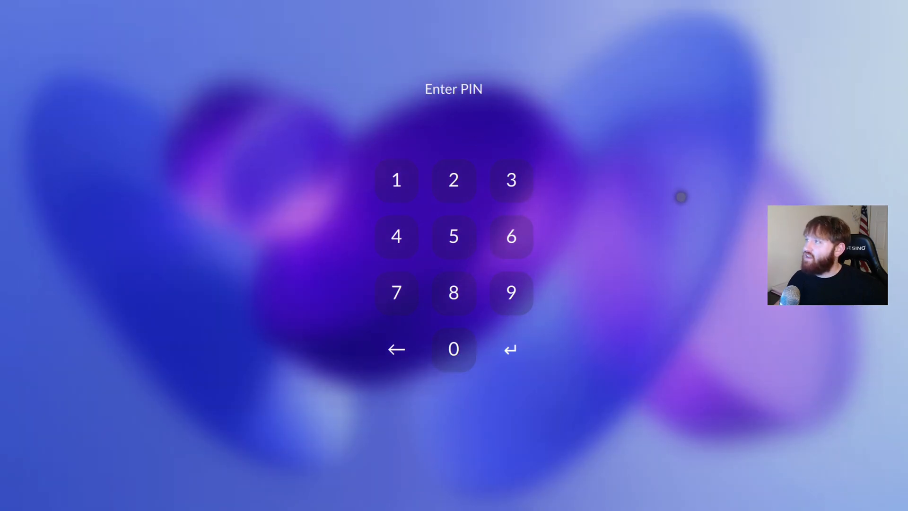
mouse_move(245, 259)
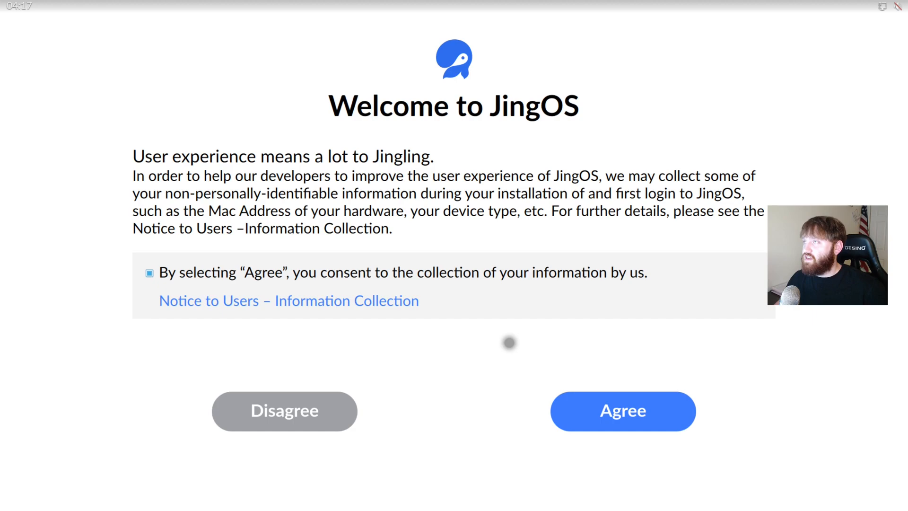
mouse_move(402, 143)
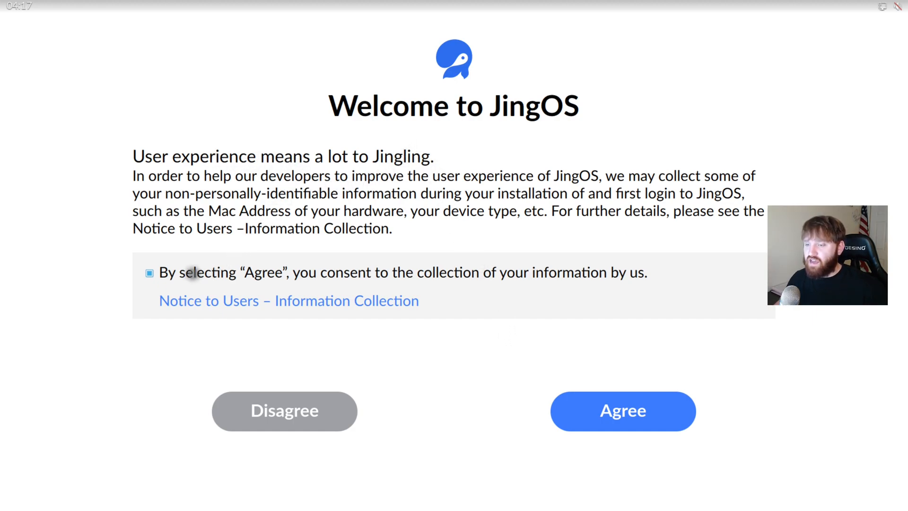
Open the Information Collection notice, scroll through it, and close it
click(289, 301)
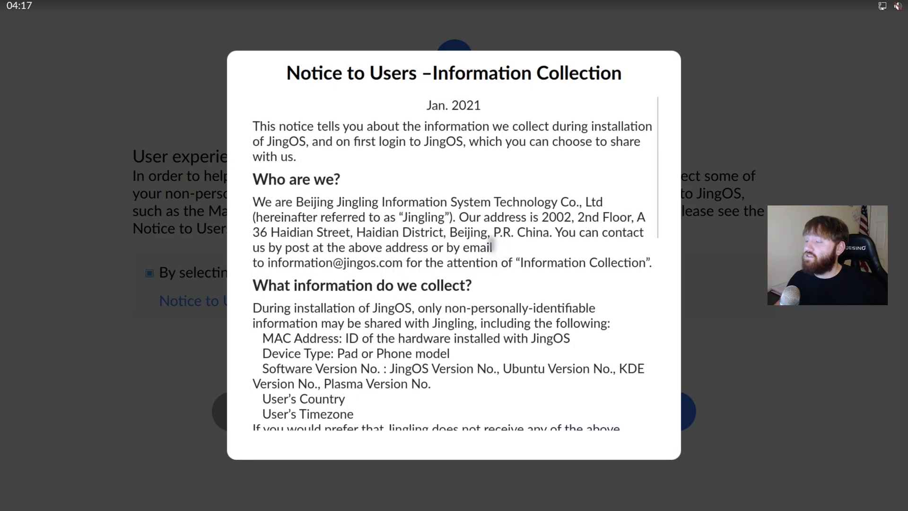
scroll(down, 3)
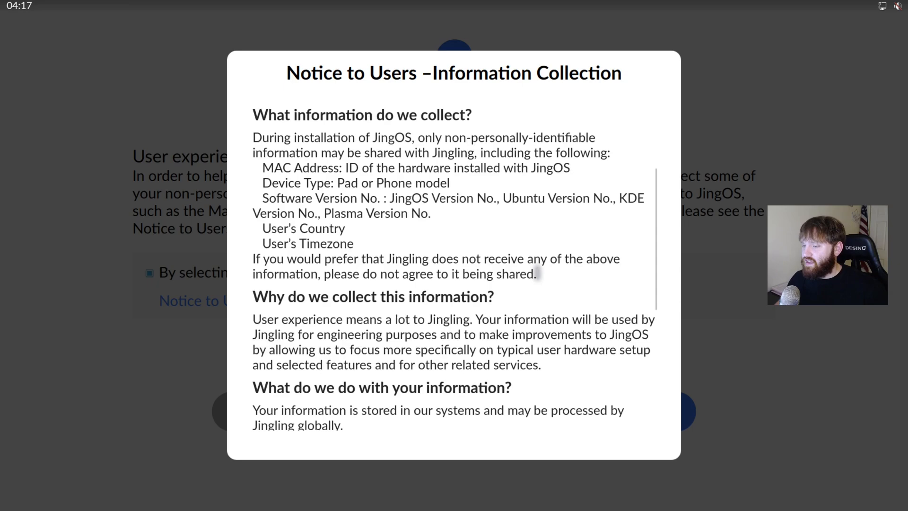
scroll(down, 3)
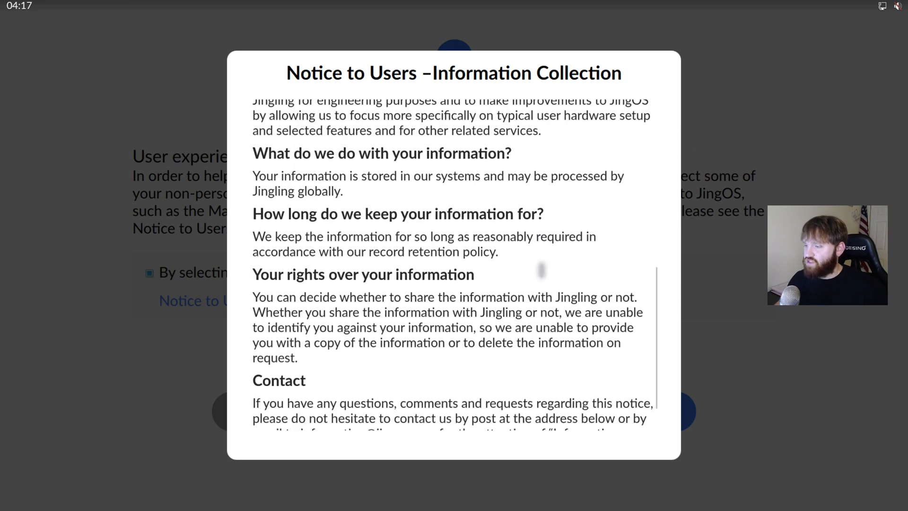
scroll(up, 3)
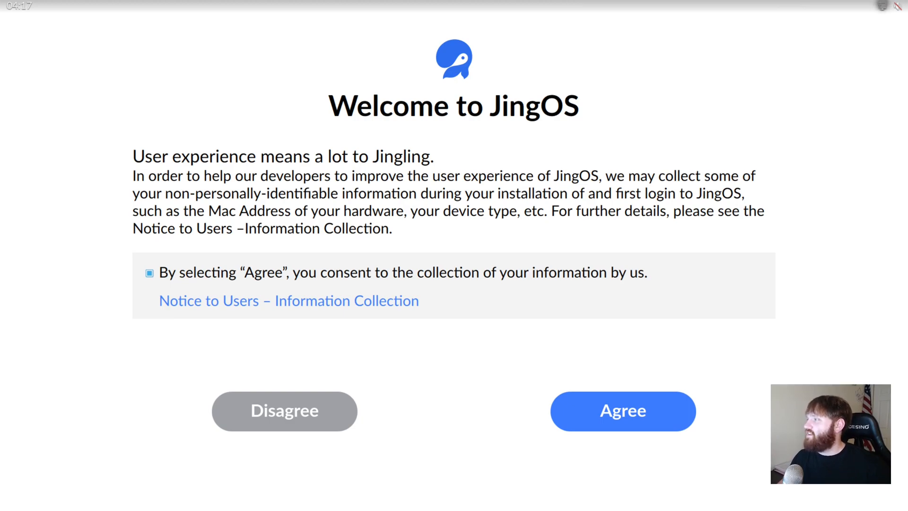
click(882, 6)
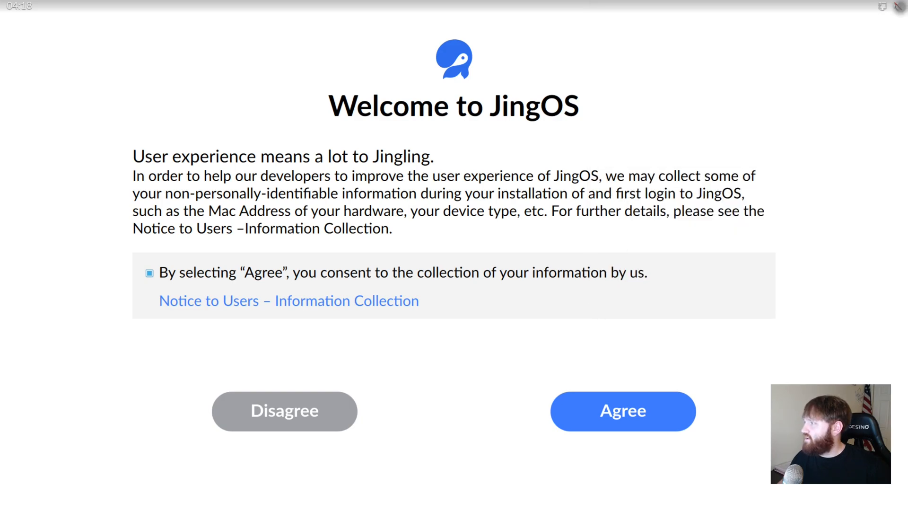
click(882, 6)
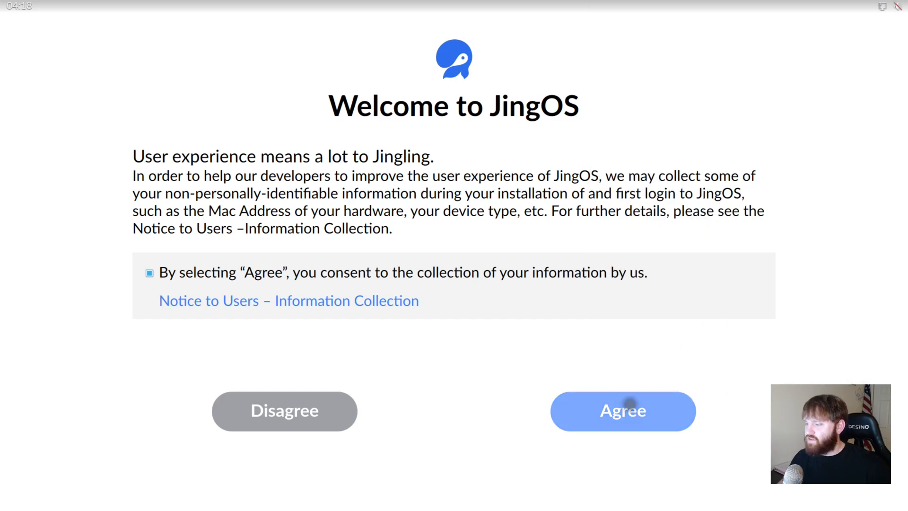
Agree to the information collection notice on the Welcome screen
click(622, 411)
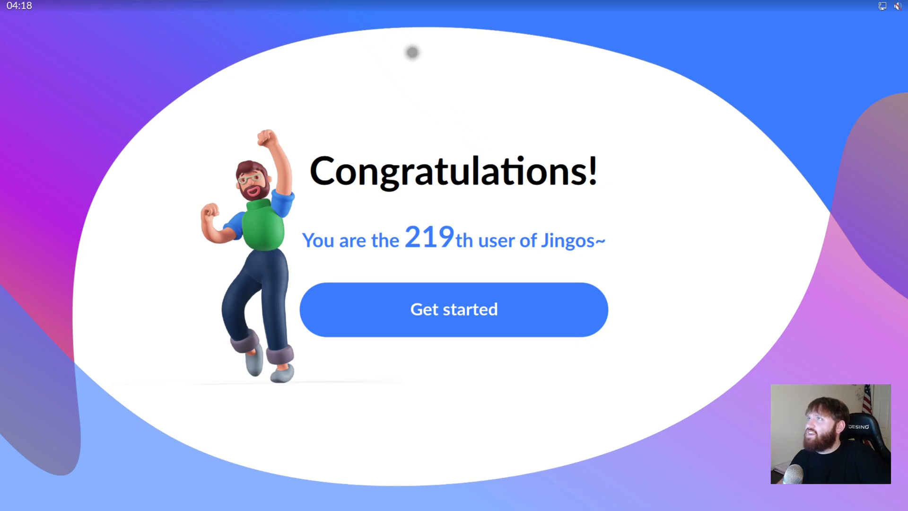
mouse_move(335, 240)
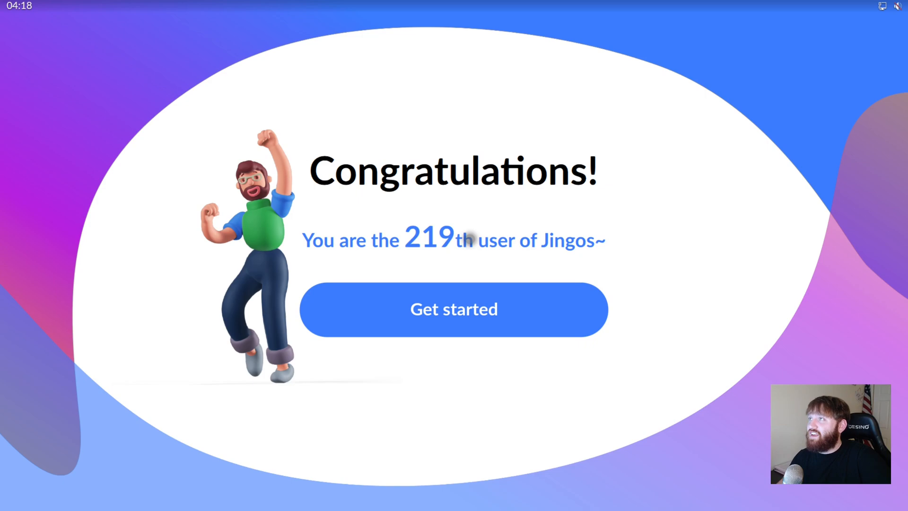
mouse_move(558, 250)
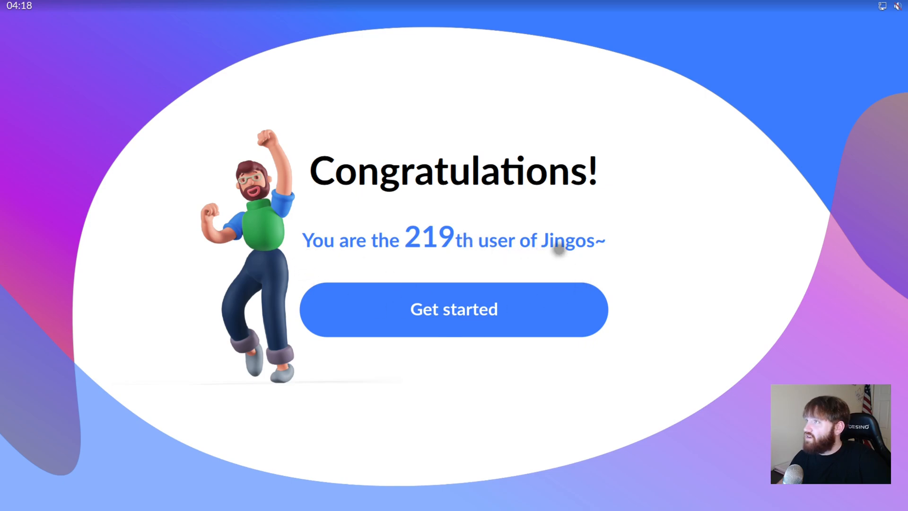
mouse_move(475, 288)
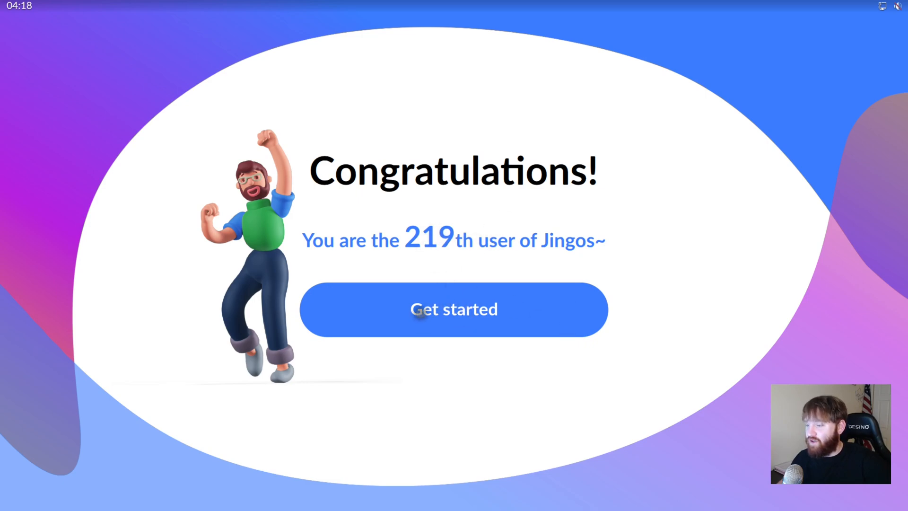
Dismiss the Congratulations page with Get started to reach the home screen
click(453, 309)
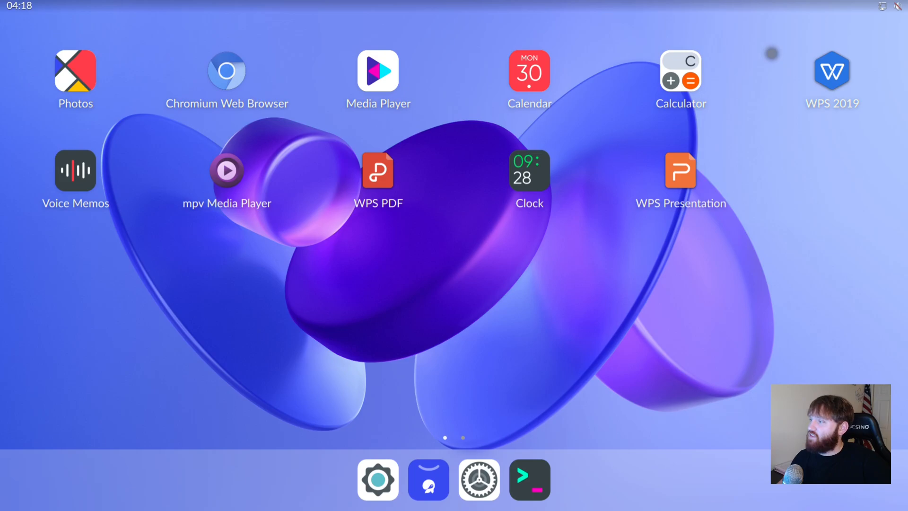
mouse_move(175, 174)
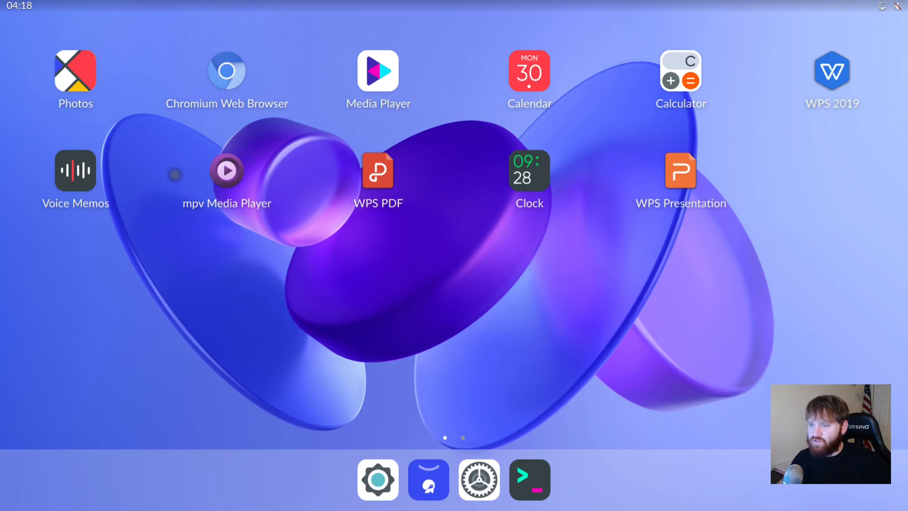
mouse_move(683, 119)
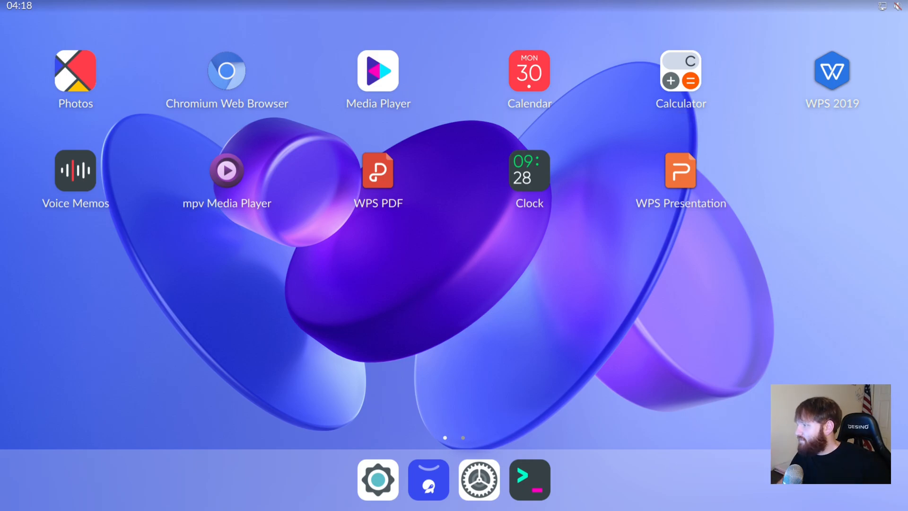
mouse_move(756, 141)
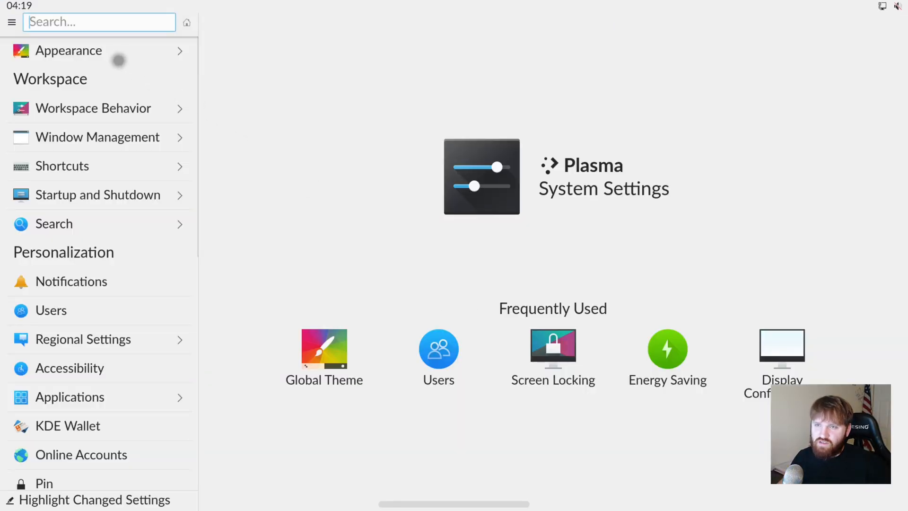
mouse_move(67, 358)
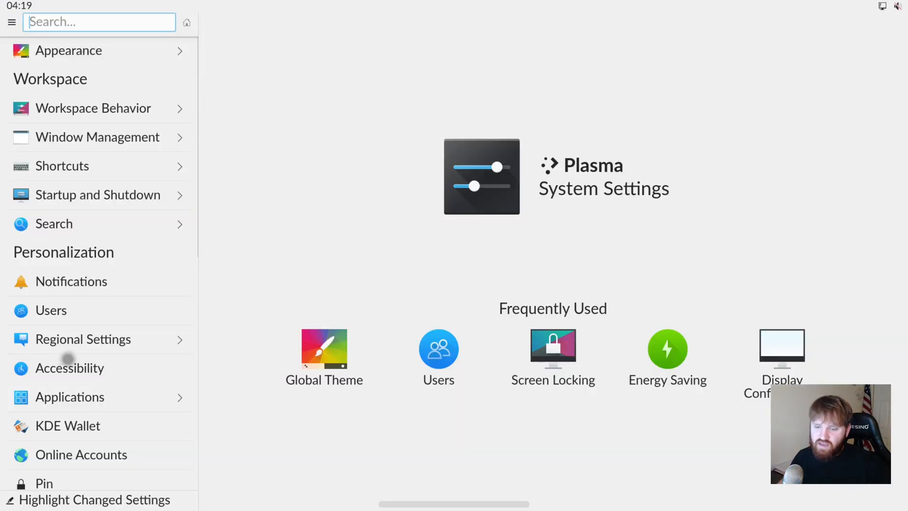
Scroll the System Settings categories down to Hardware, then close System Settings
scroll(down, 3)
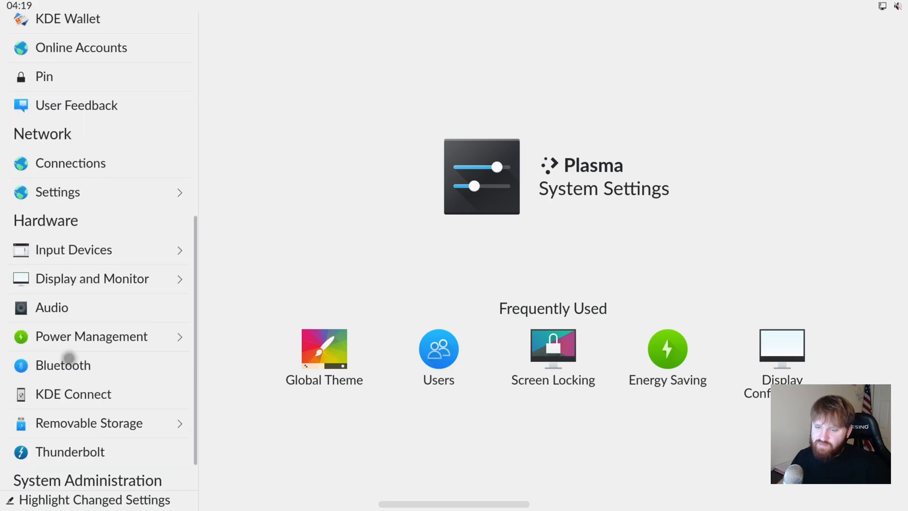
click(90, 462)
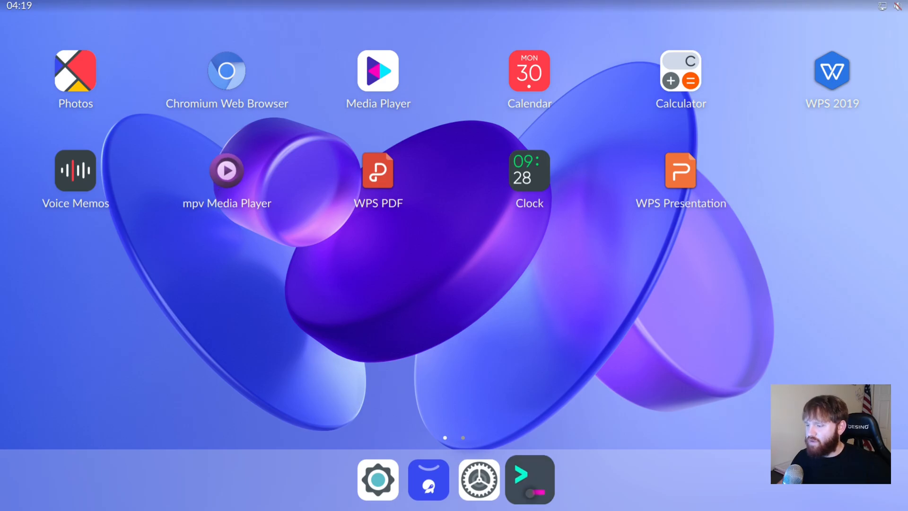
Run neofetch in Konsole to display the system information
click(528, 479)
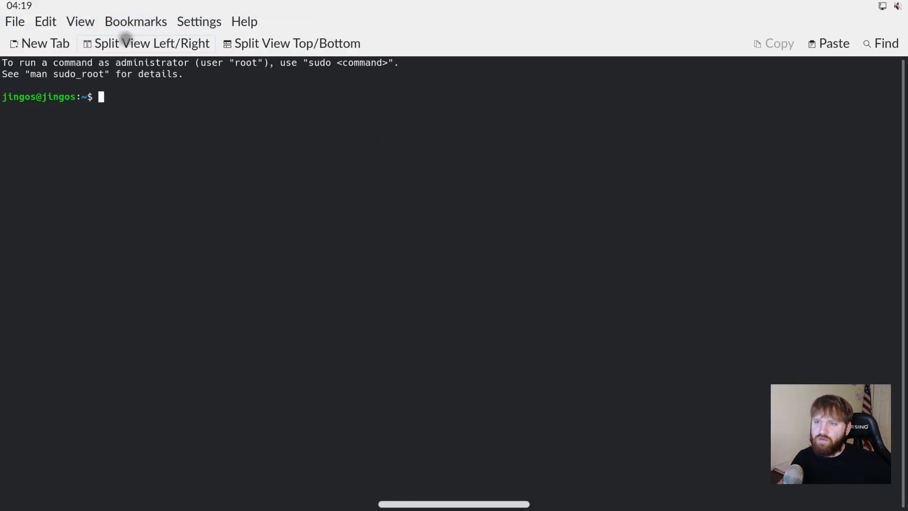
mouse_move(375, 137)
text(neofetch)
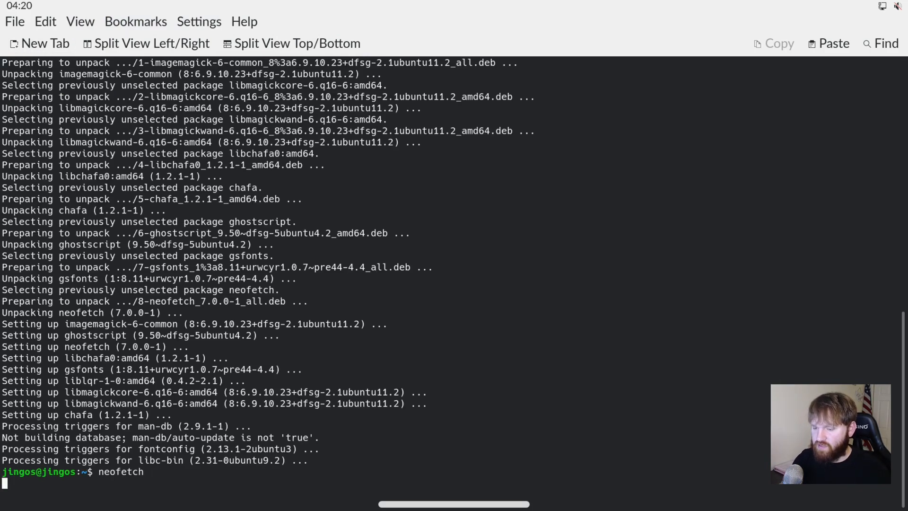
key(Return)
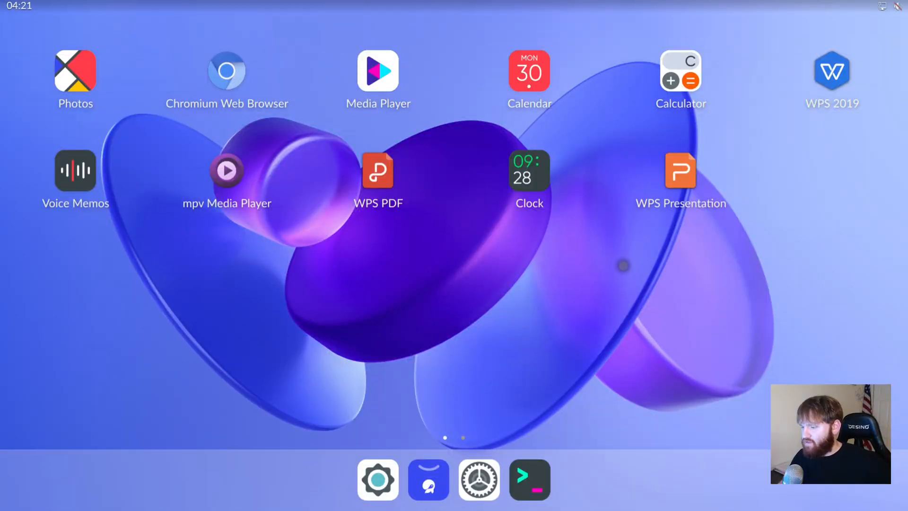
mouse_move(900, 147)
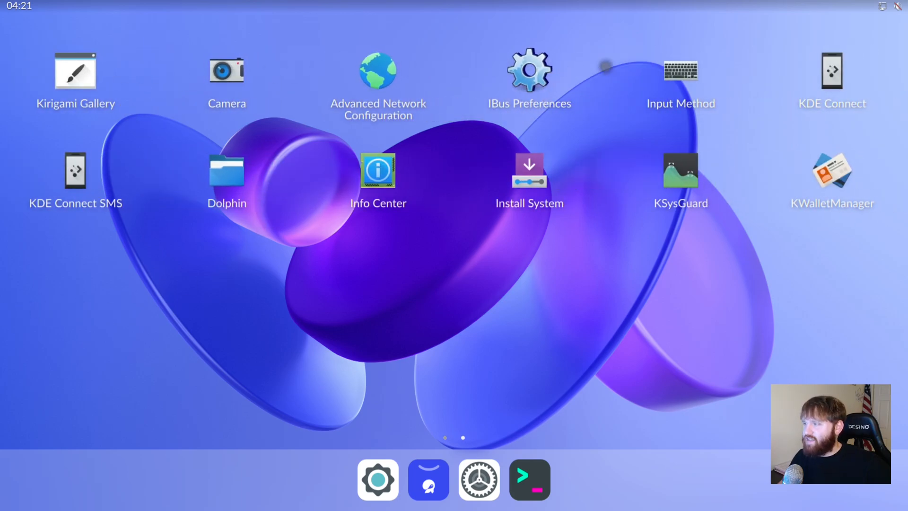
mouse_move(582, 188)
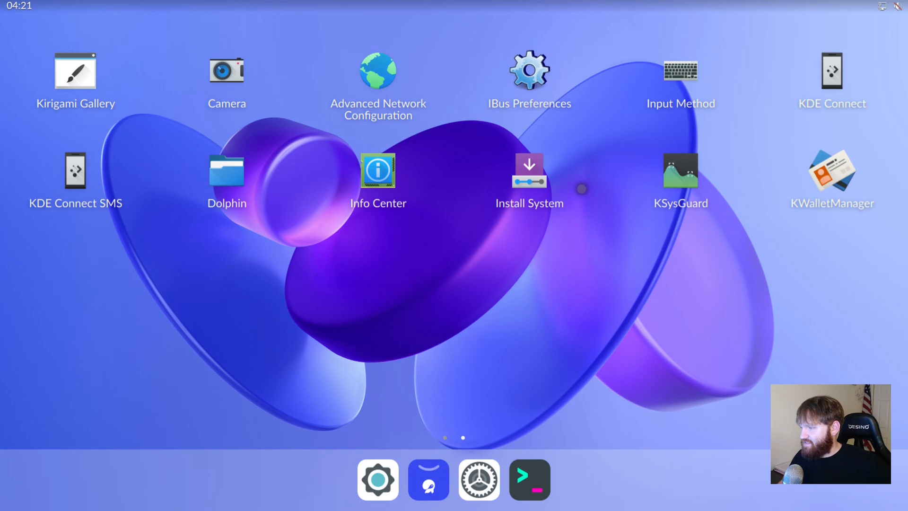
mouse_move(509, 331)
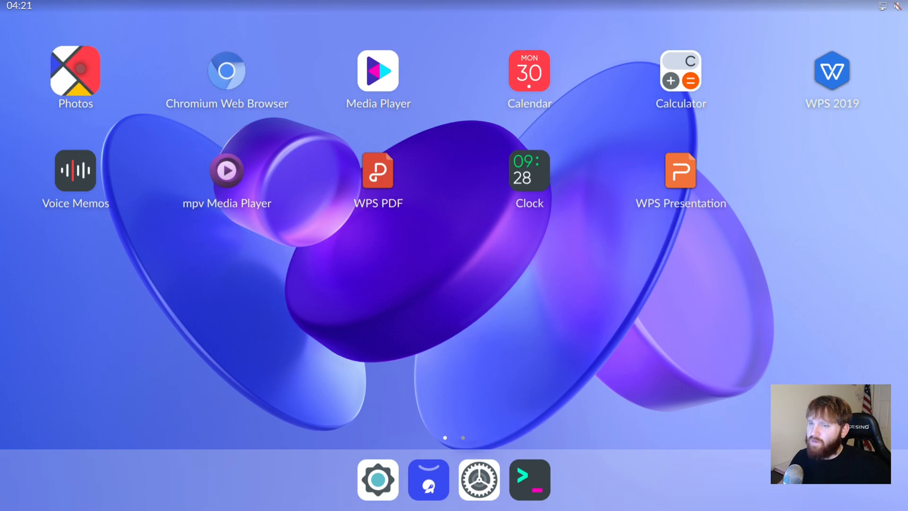
Open the tablet demo video in Photos and play it
click(74, 76)
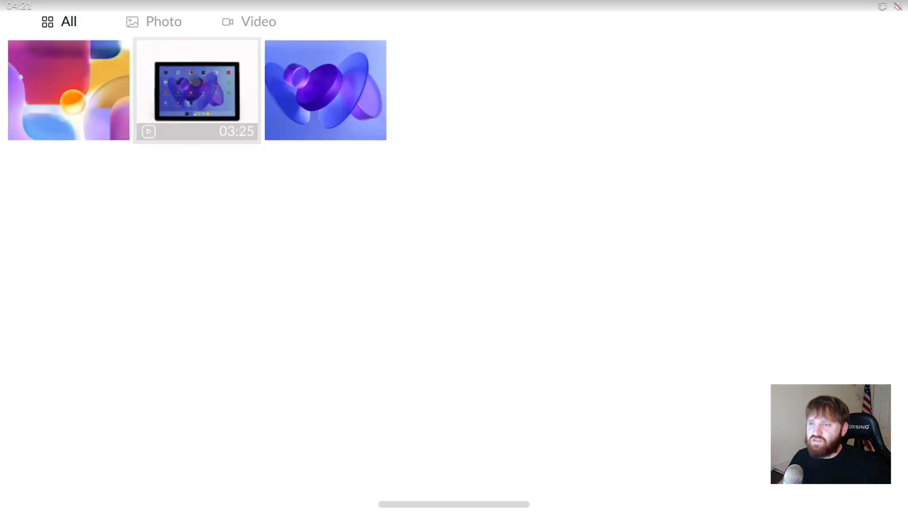
click(325, 90)
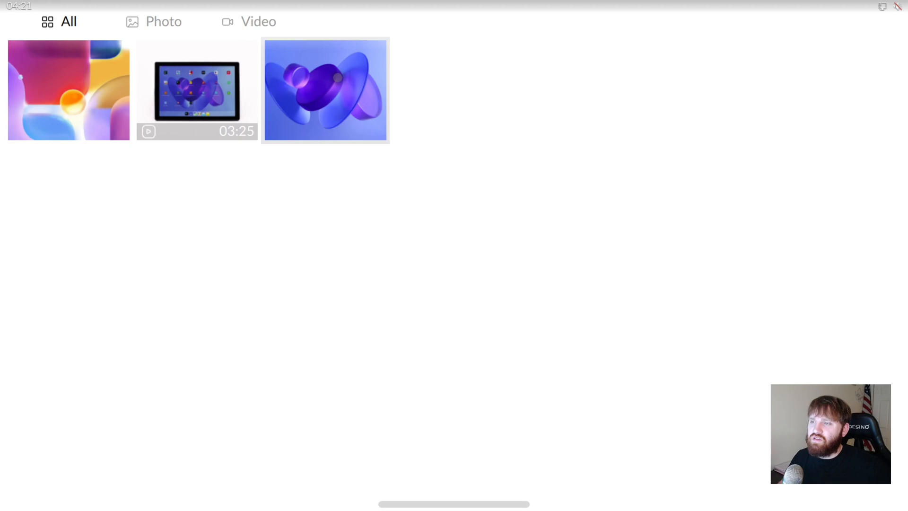
click(324, 90)
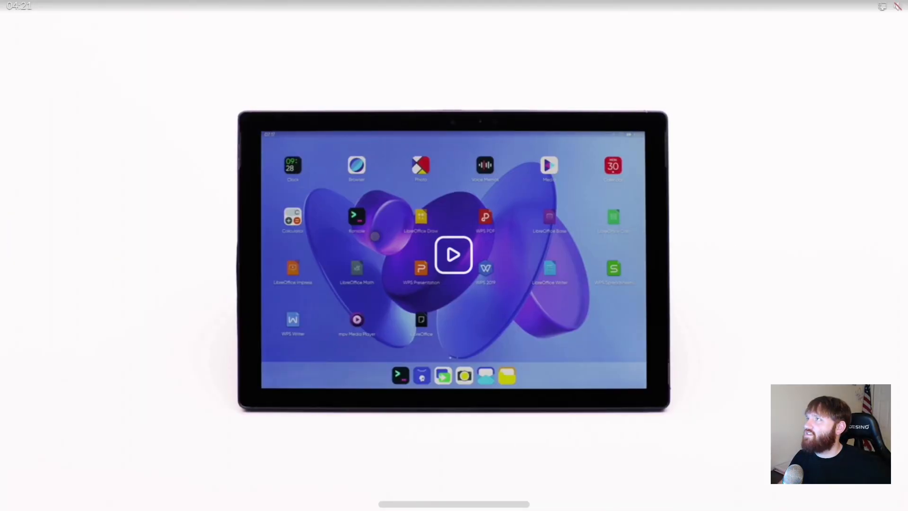
click(453, 255)
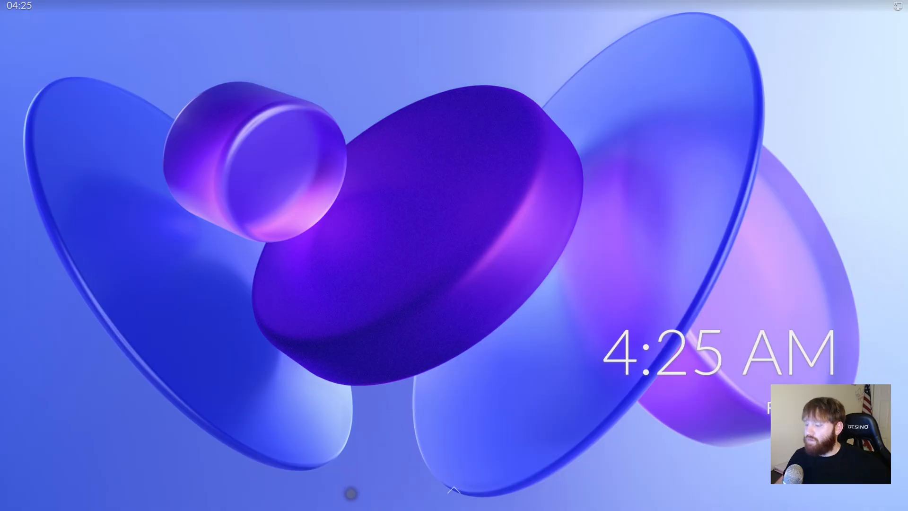
Unlock with the PIN, agree to consent, pass Get started, and dismiss the updates notification
click(454, 493)
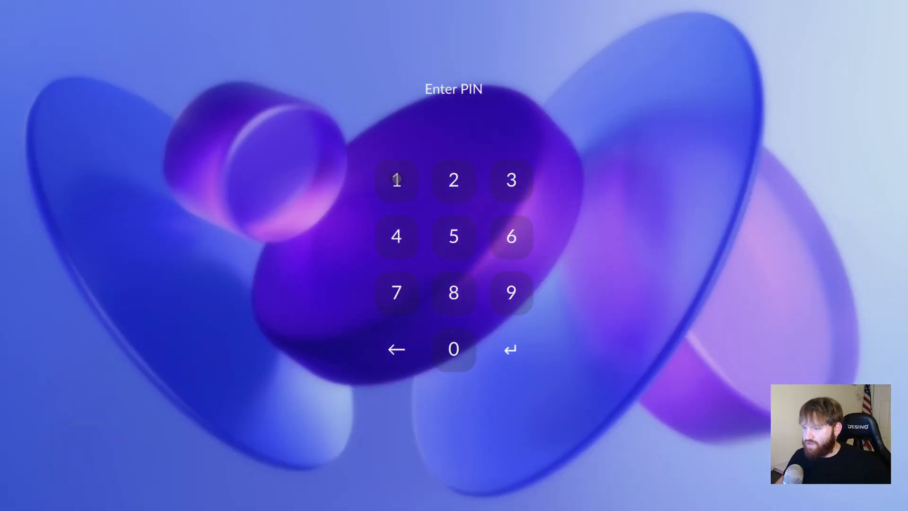
click(510, 180)
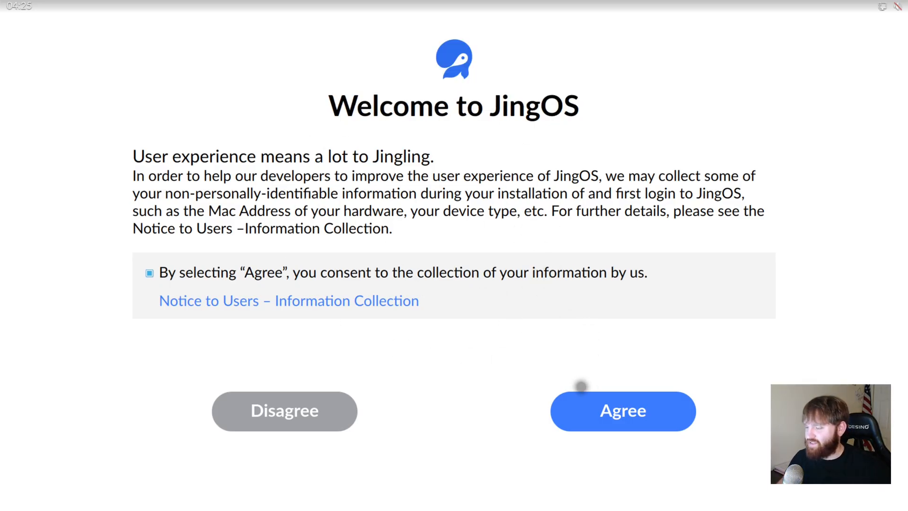
click(622, 411)
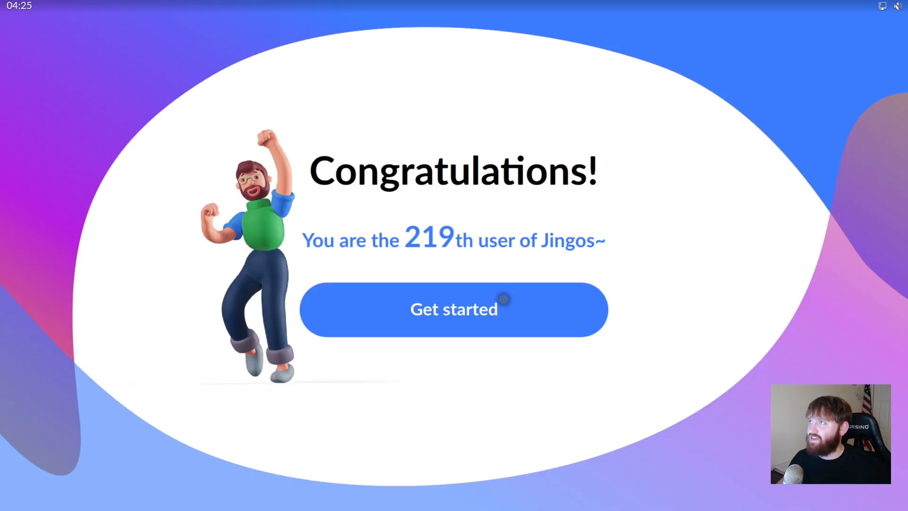
click(454, 309)
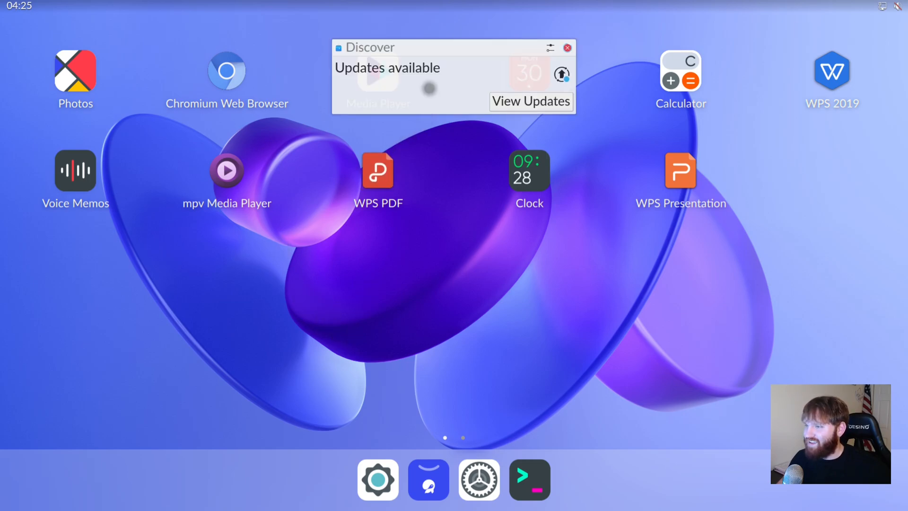
click(567, 48)
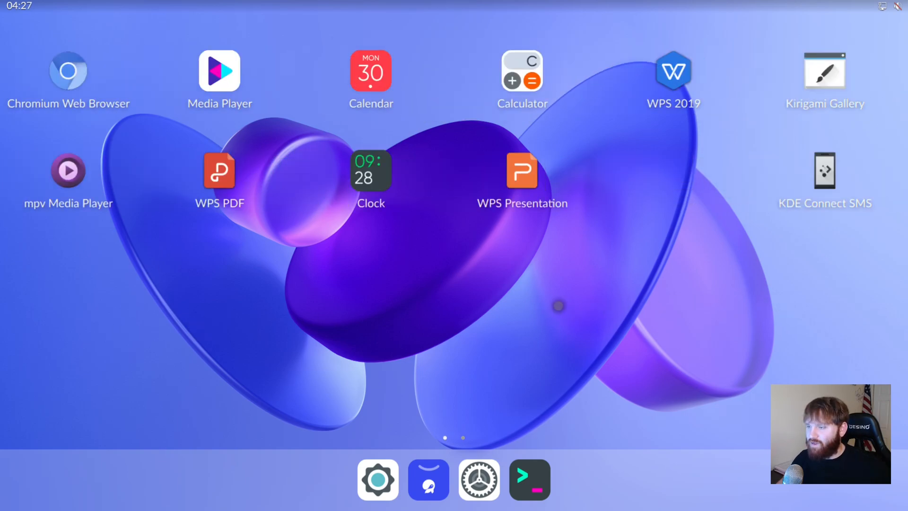
Scroll to the next home screen page and launch mpv Media Player
scroll(right, 3)
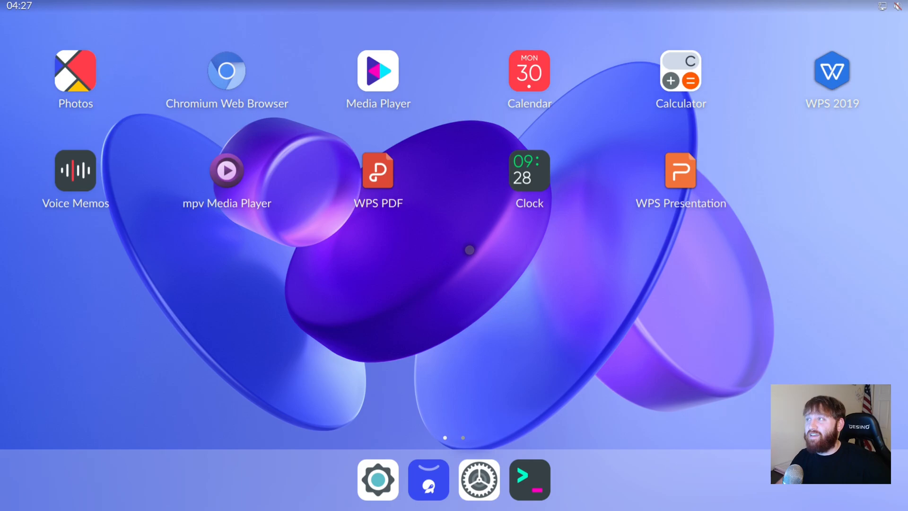
mouse_move(316, 213)
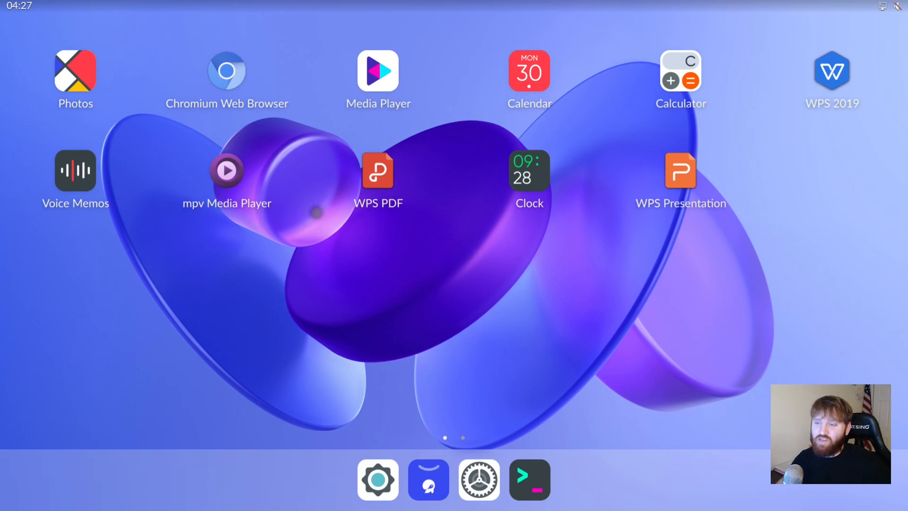
mouse_move(449, 167)
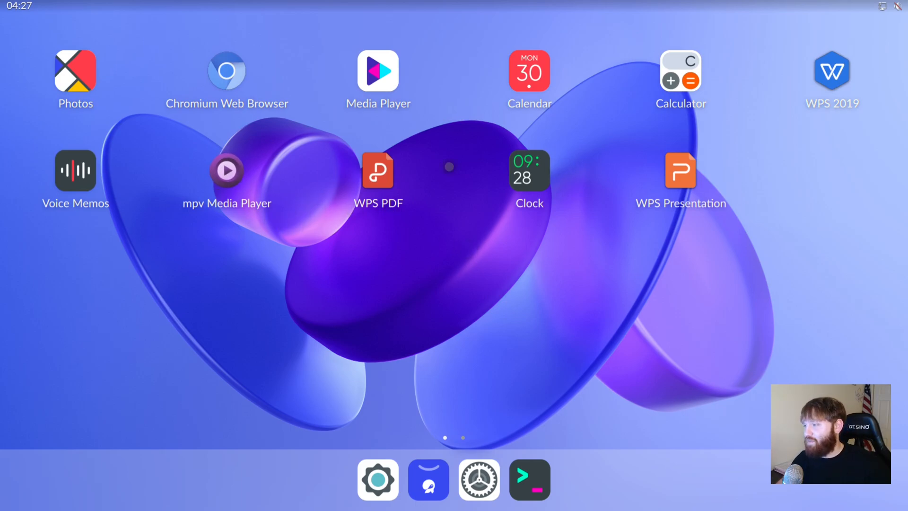
click(227, 171)
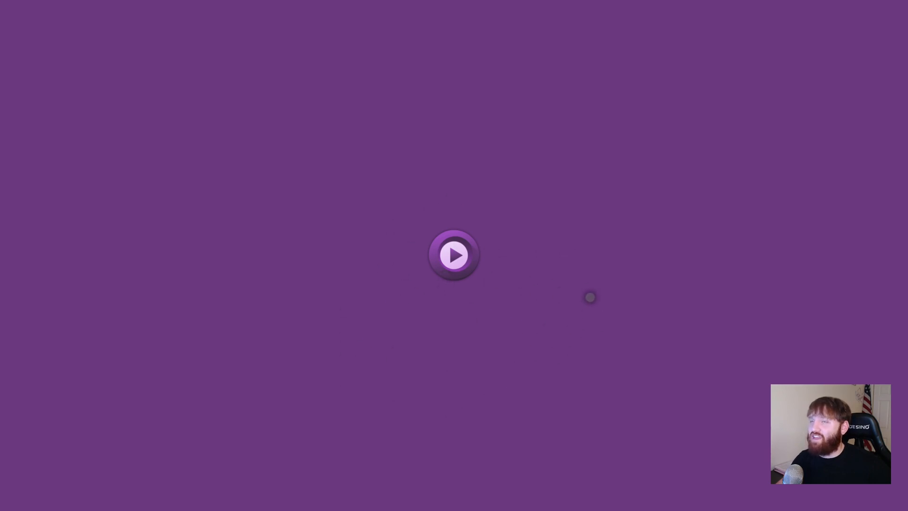
mouse_move(652, 234)
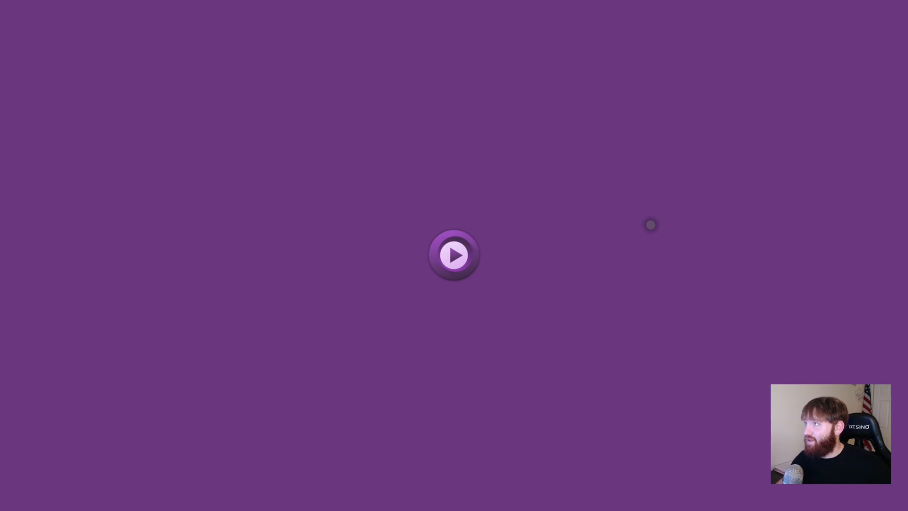
click(453, 255)
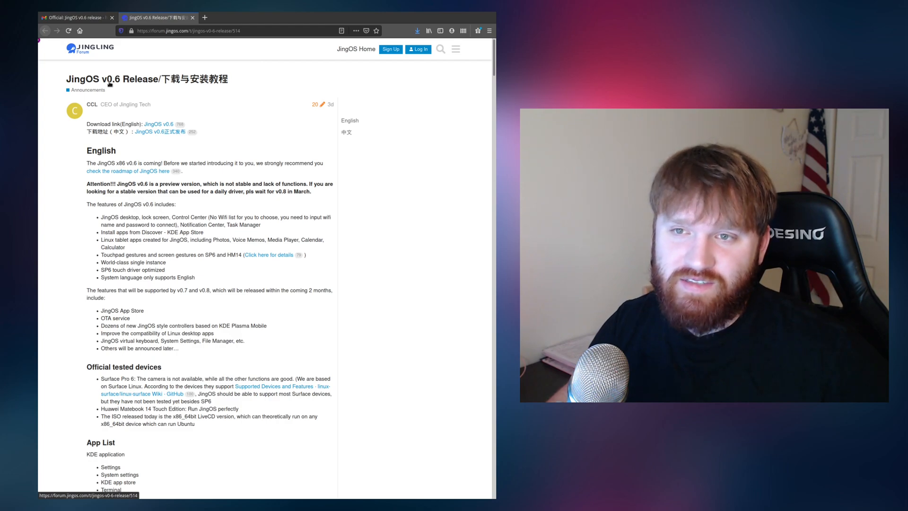
Scroll the v0.6 release post, highlighting the tablet apps and Media Player feature lines
scroll(down, 3)
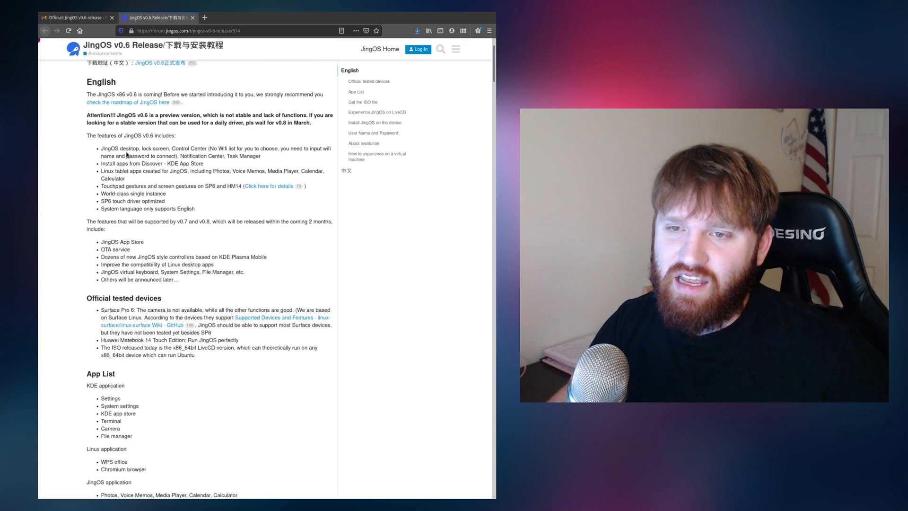
drag(102, 148, 173, 148)
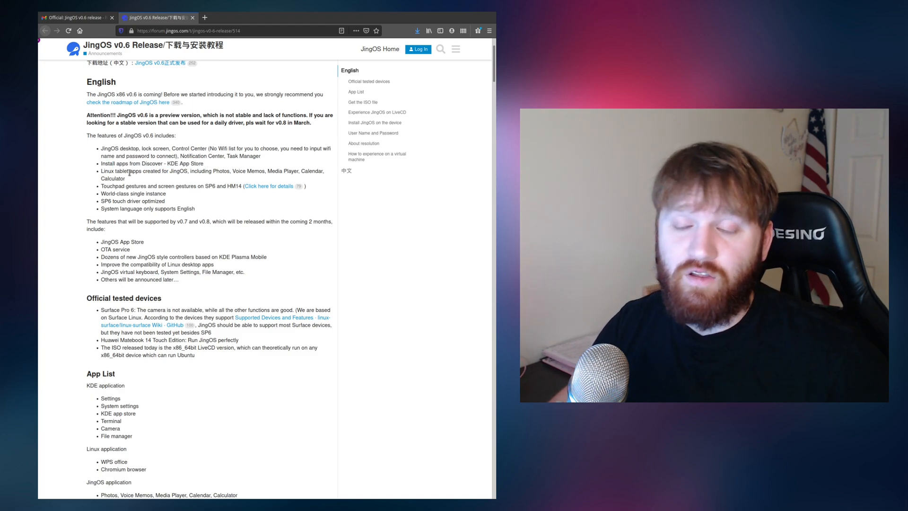
double_click(144, 170)
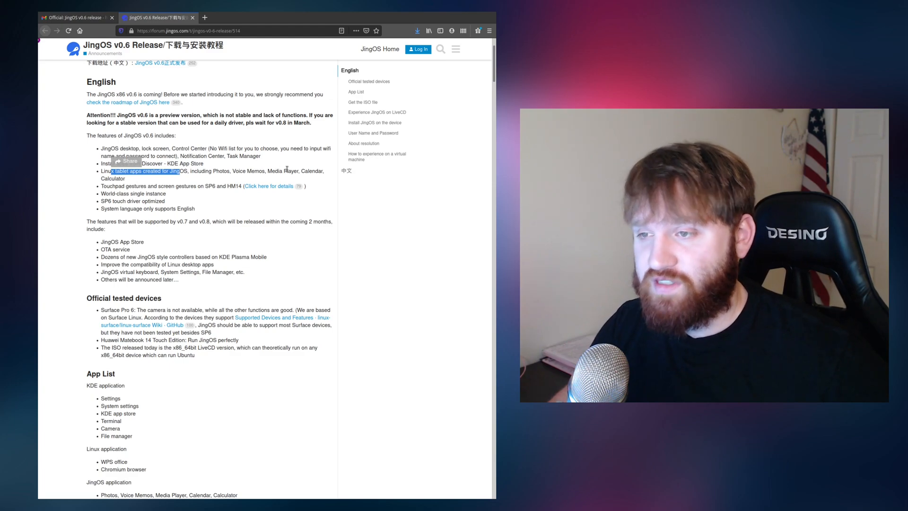
double_click(283, 171)
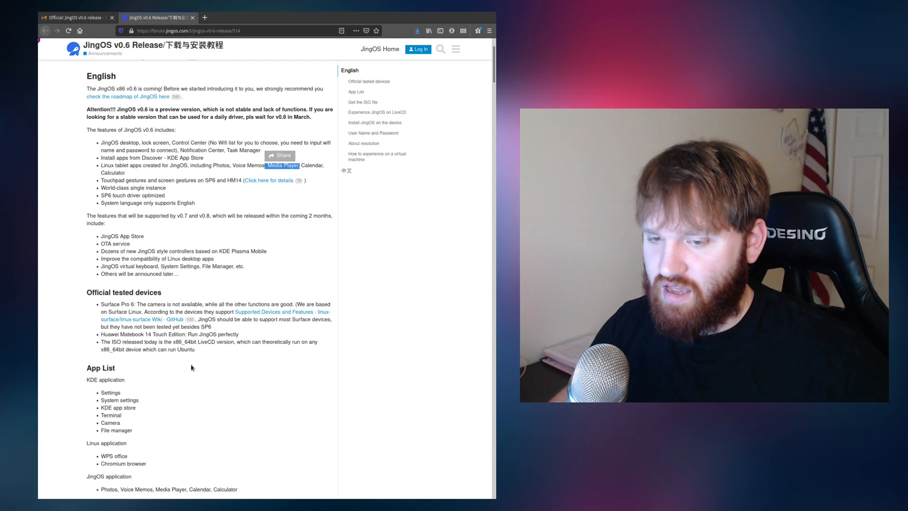
scroll(down, 3)
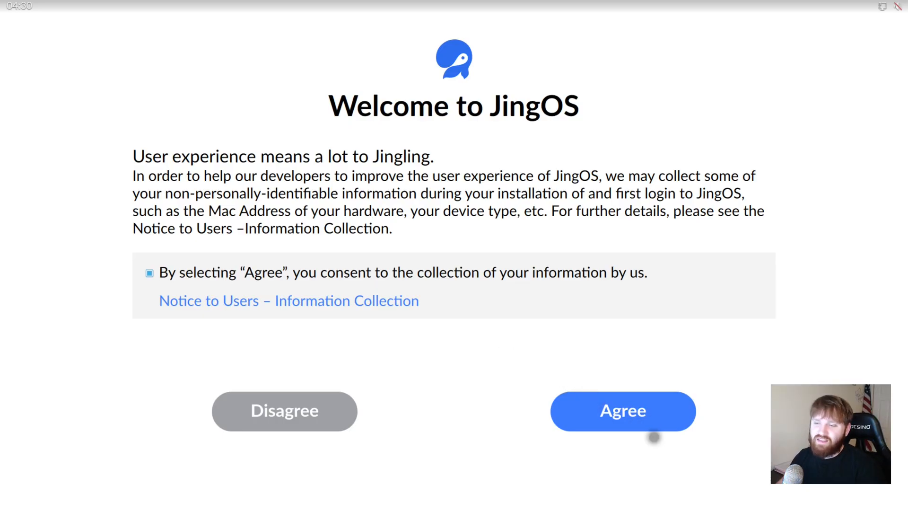
Agree to the information collection notice and dismiss the Congratulations screen
click(622, 410)
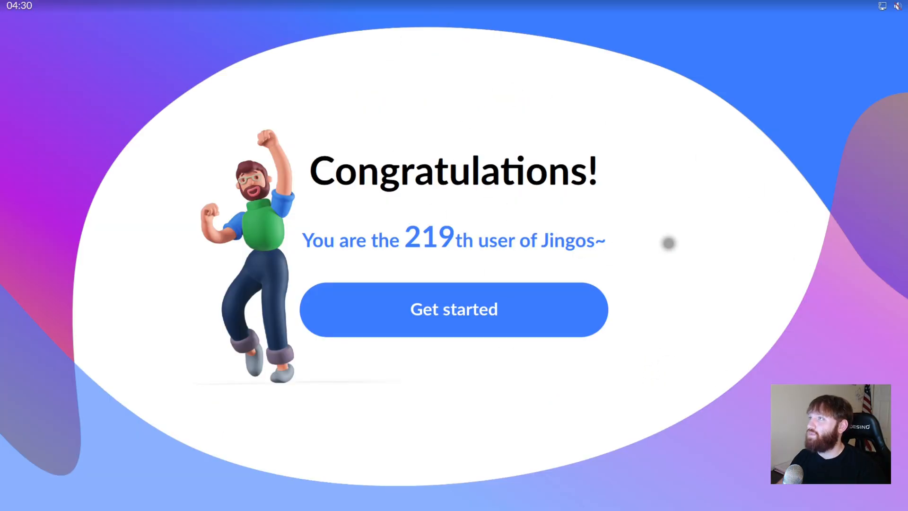
click(454, 309)
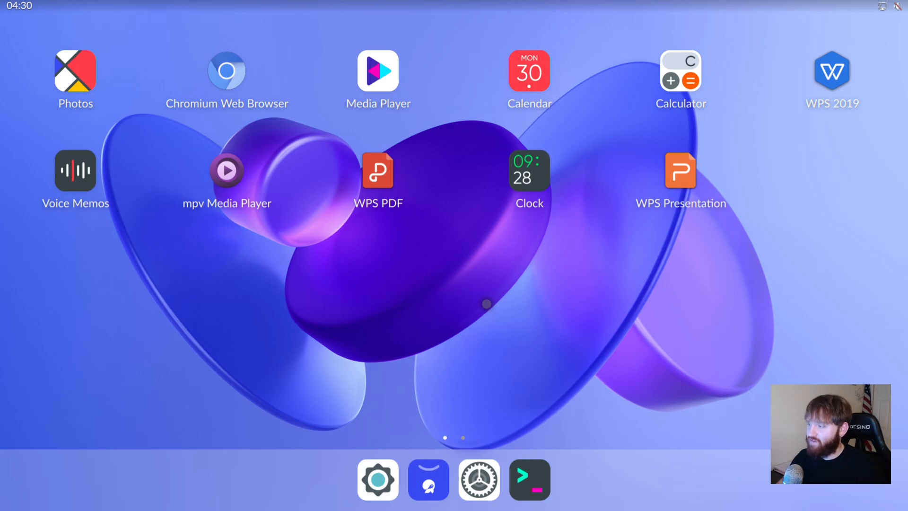
mouse_move(623, 170)
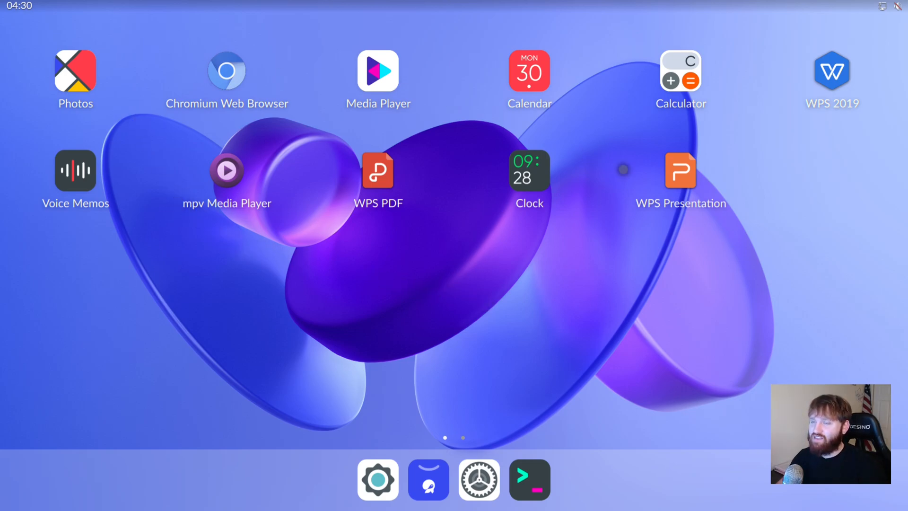
mouse_move(439, 346)
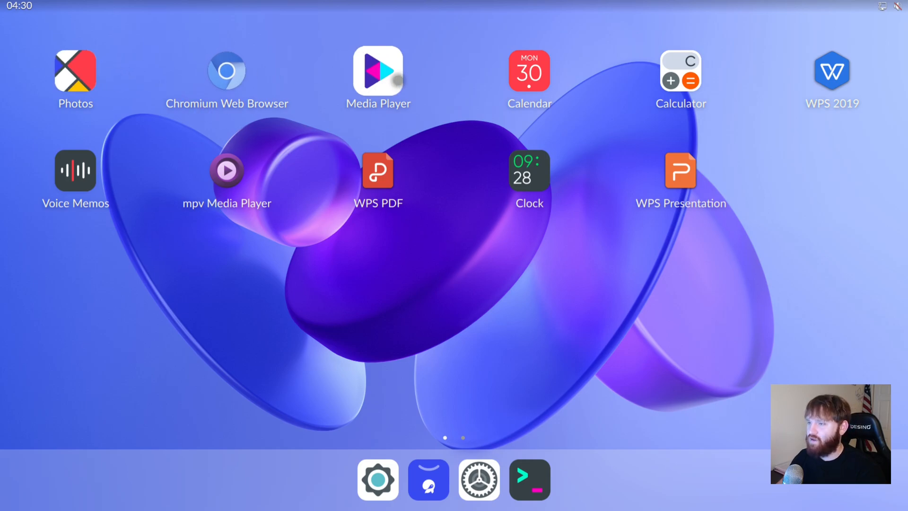
click(378, 74)
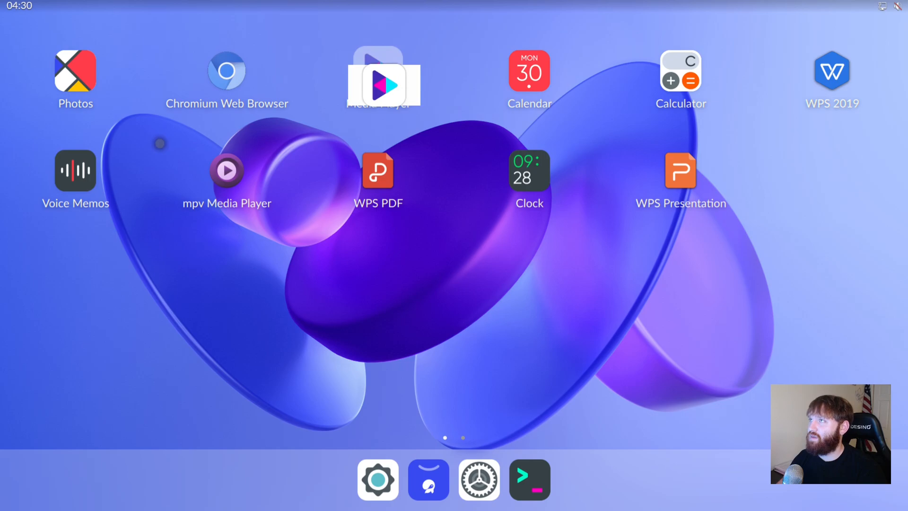
click(377, 86)
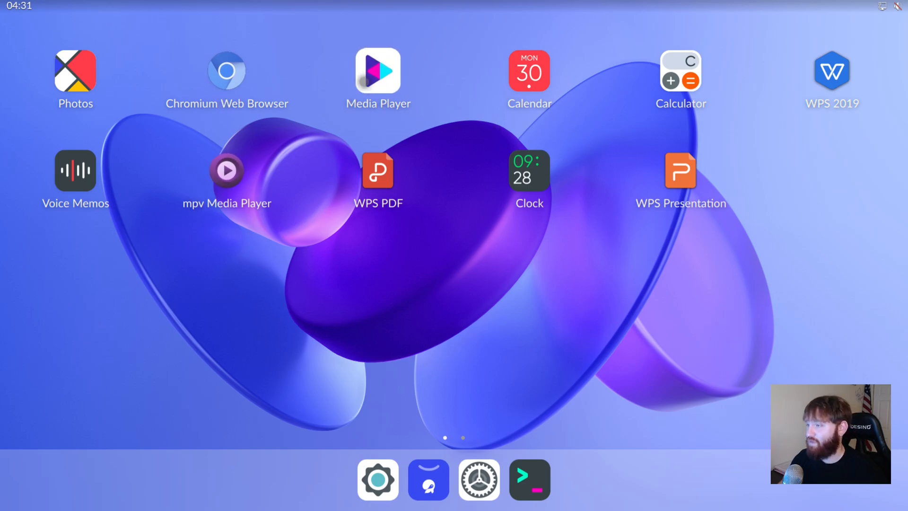
Create a 'Doctors' calendar event on Saturday, Jan 23 at 04:30
click(528, 73)
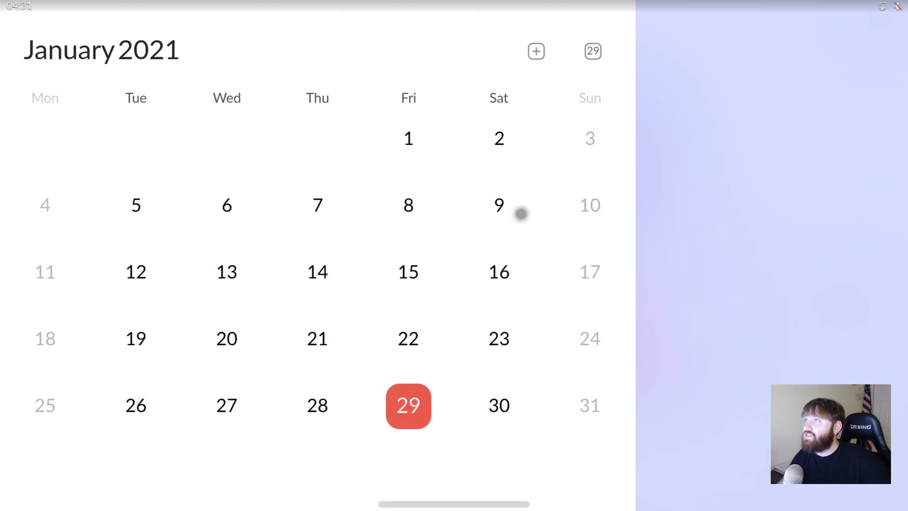
mouse_move(705, 227)
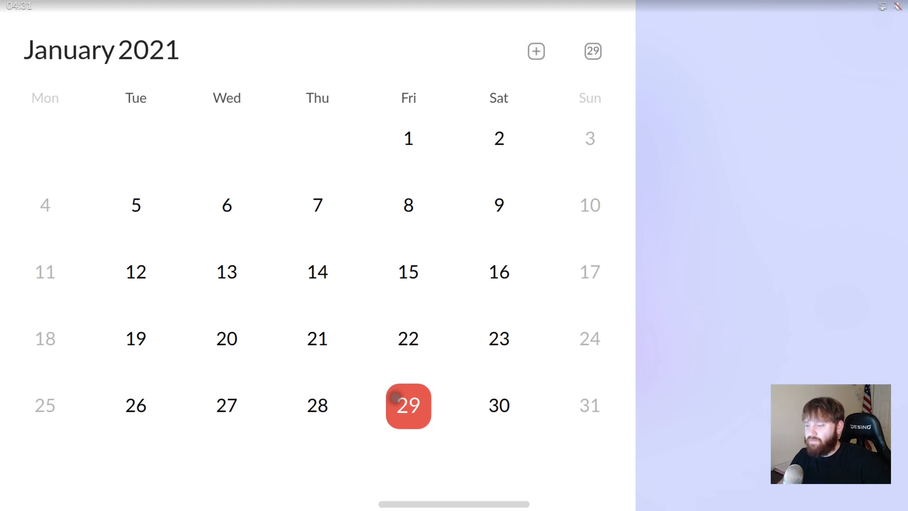
click(535, 51)
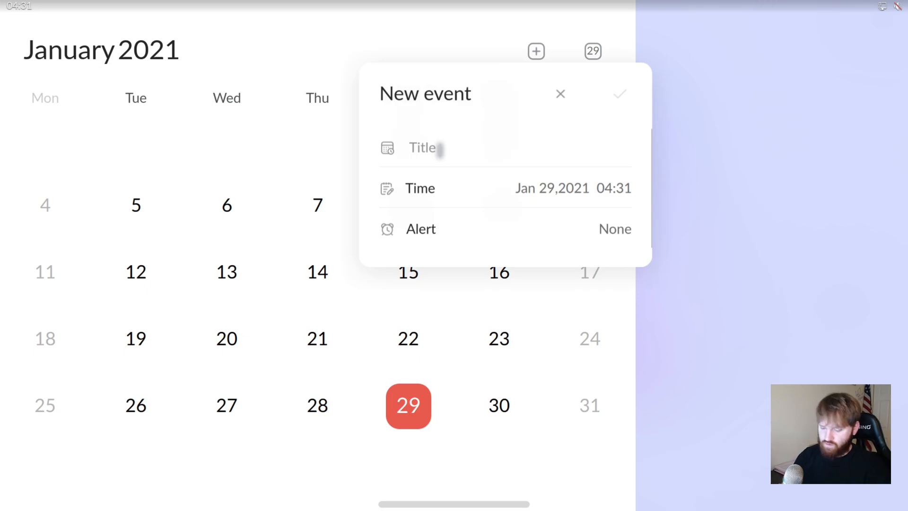
text(Doctors)
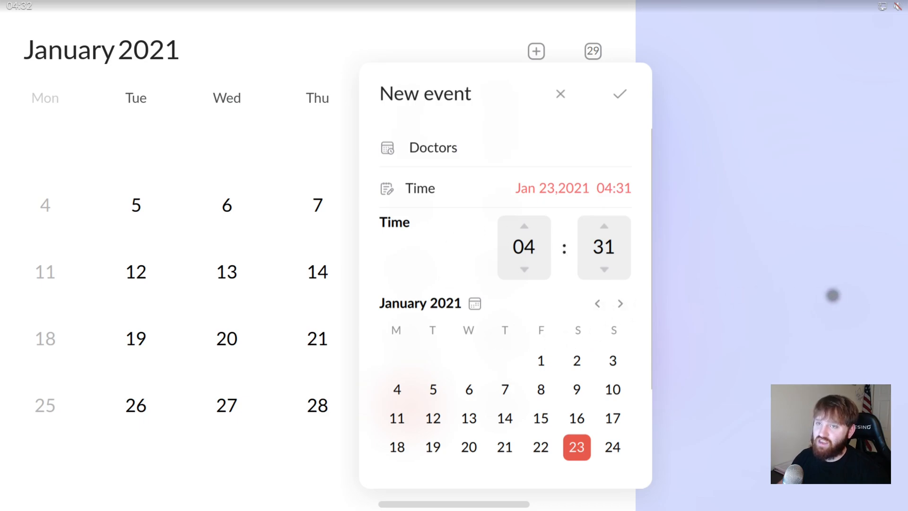
click(433, 147)
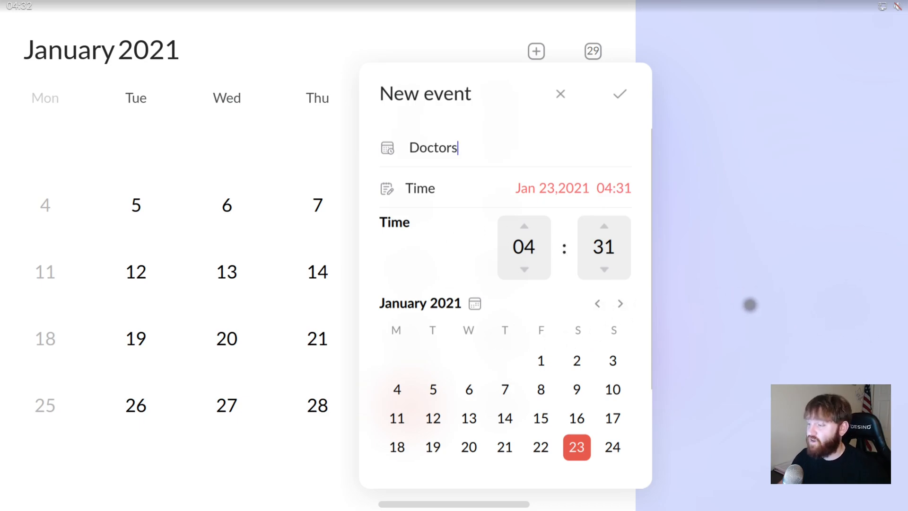
click(604, 270)
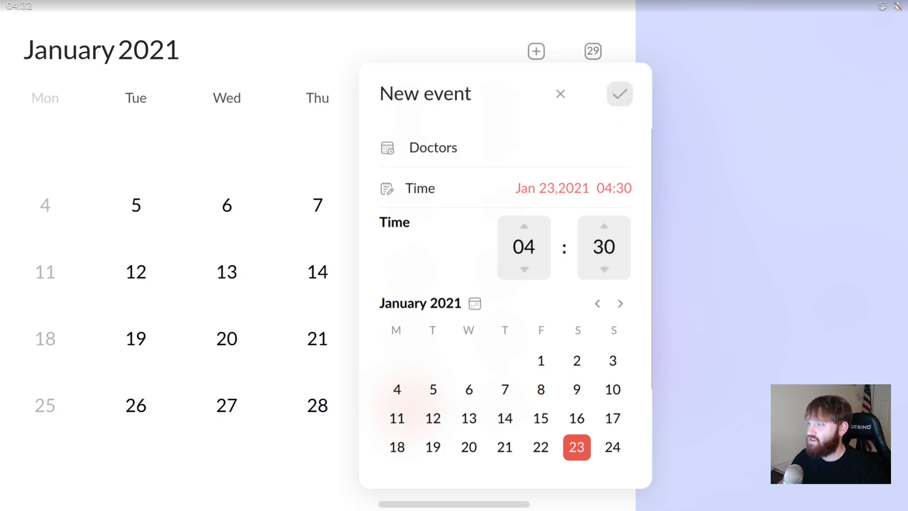
click(619, 94)
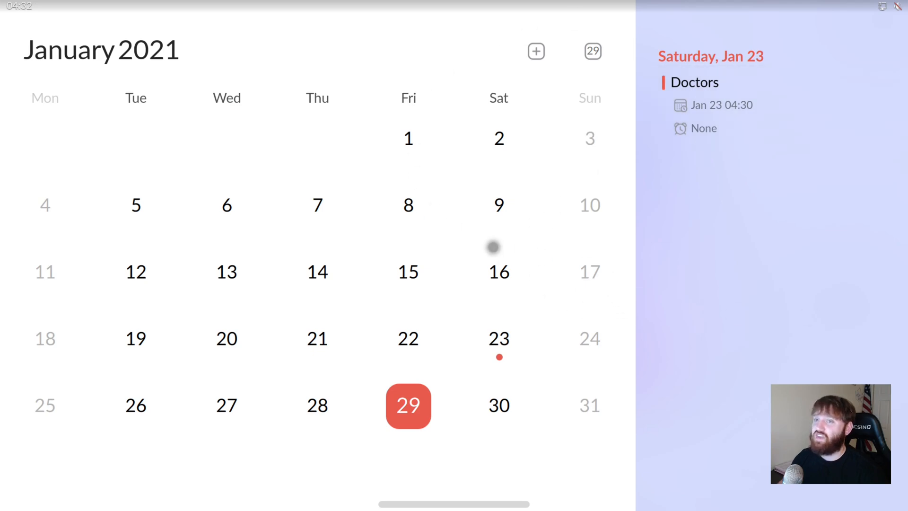
mouse_move(375, 195)
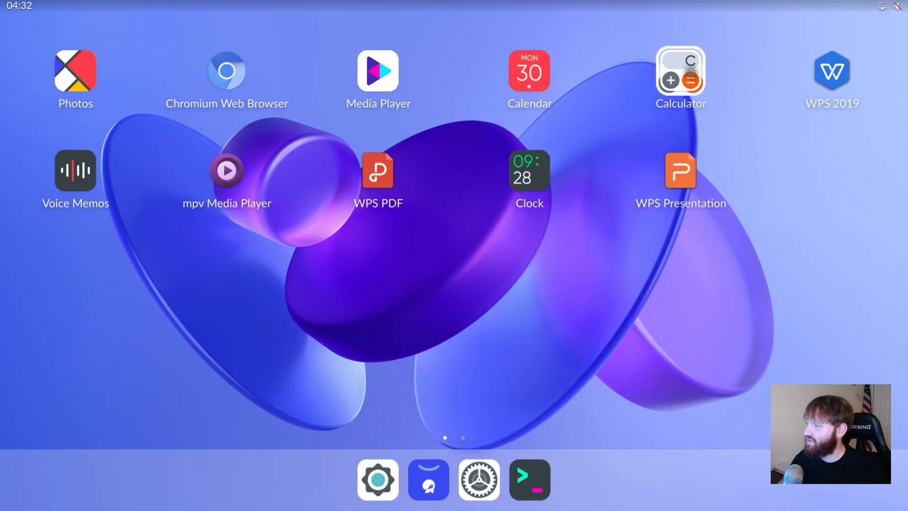
click(680, 73)
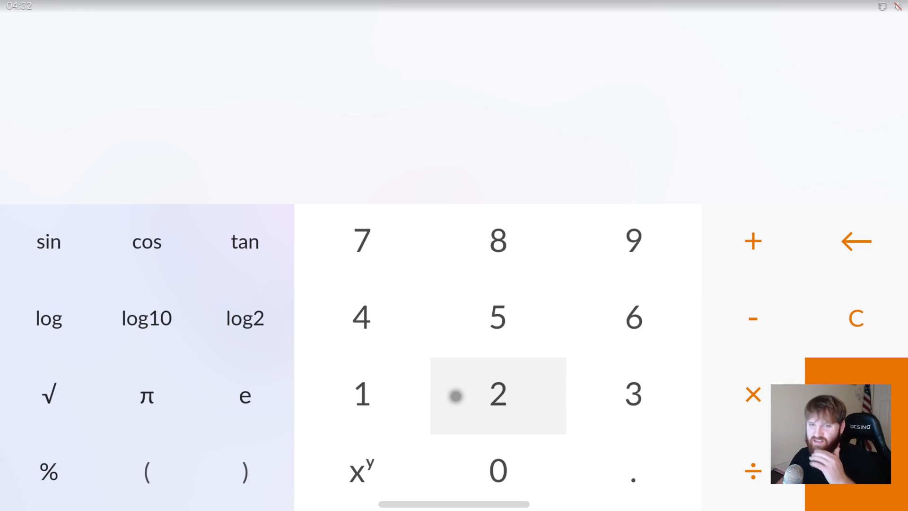
mouse_move(460, 230)
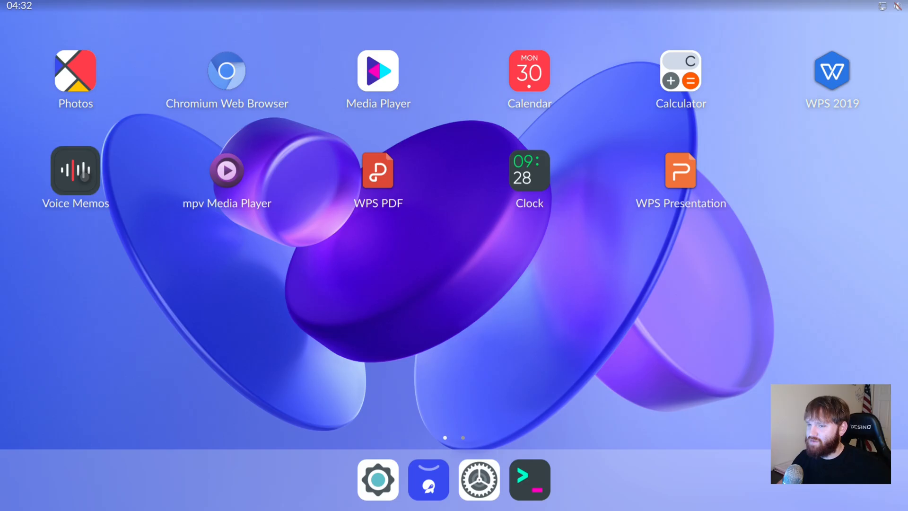
Play the se_maoudamashii_se_syber12 recording in Voice Memos, then close it
click(75, 170)
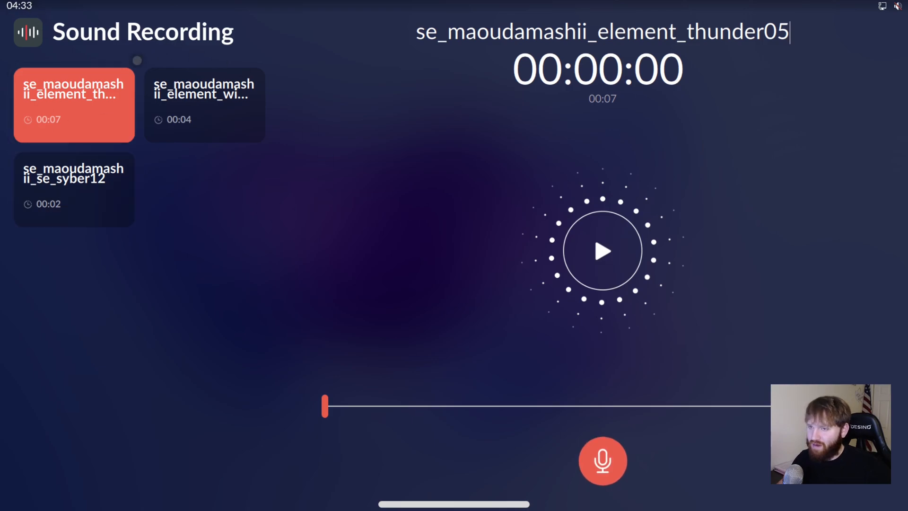
mouse_move(300, 303)
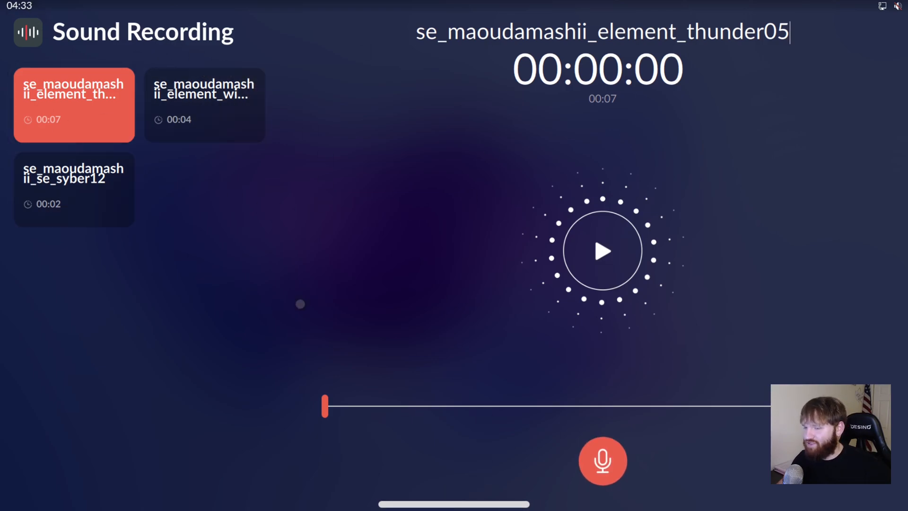
click(73, 190)
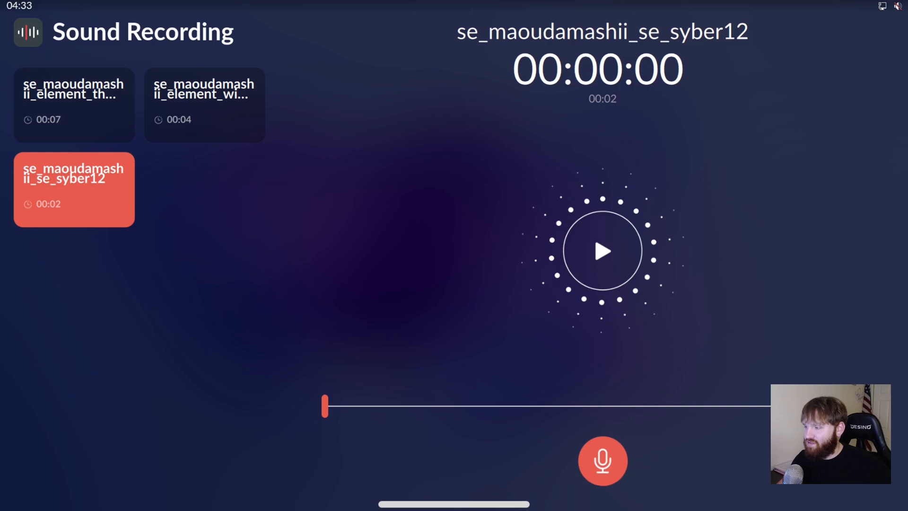
click(602, 250)
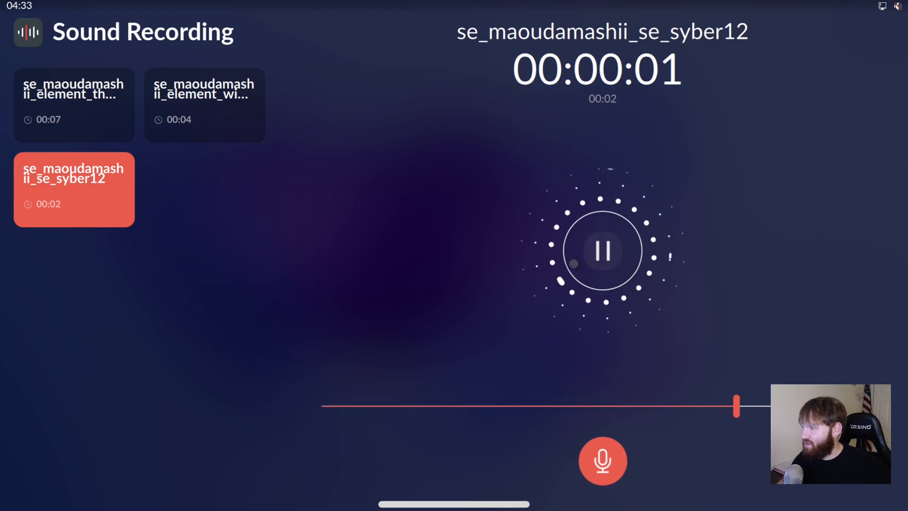
click(602, 250)
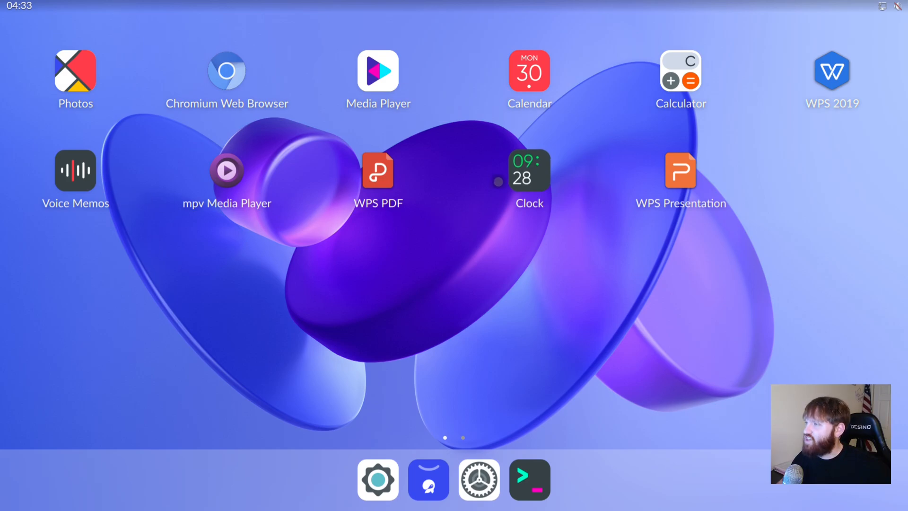
Launch the Clock app and bring up the Add Alarm form
click(528, 170)
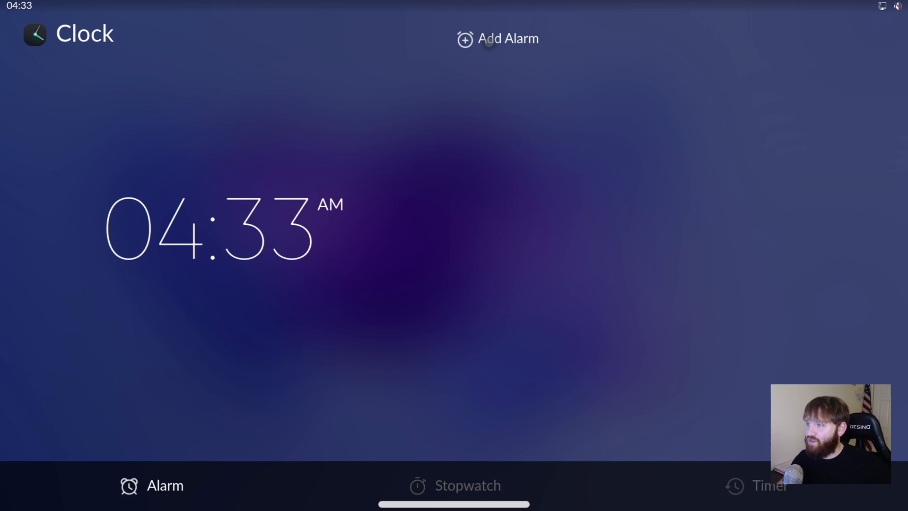
click(497, 38)
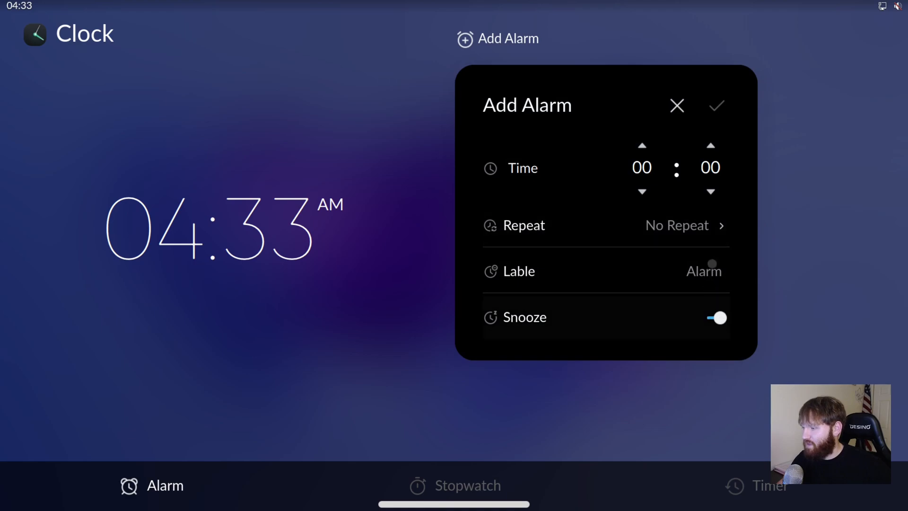
click(676, 106)
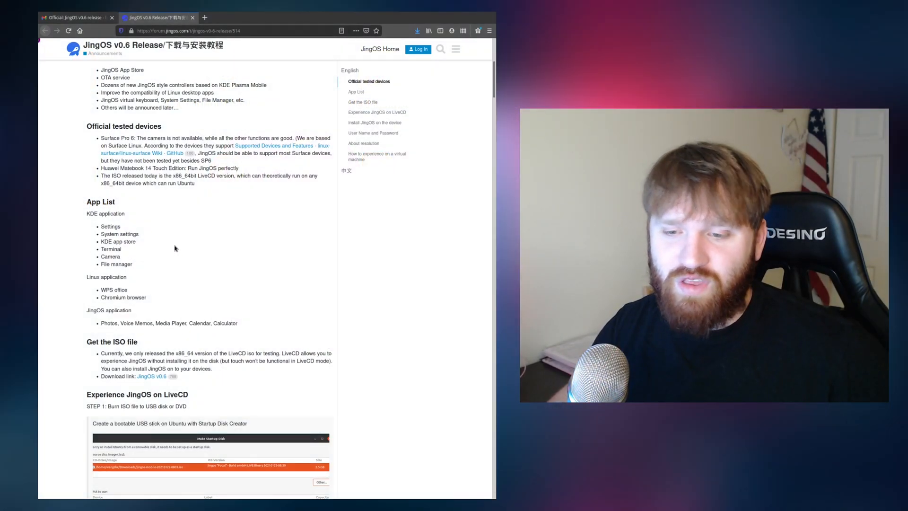
Scroll through the release post's install, username/password and VM sections, then back to the top
scroll(down, 3)
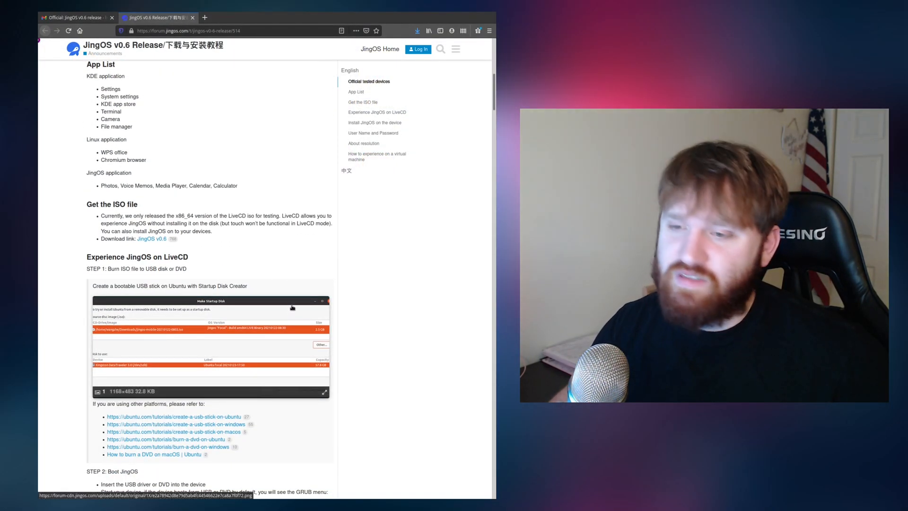
scroll(down, 3)
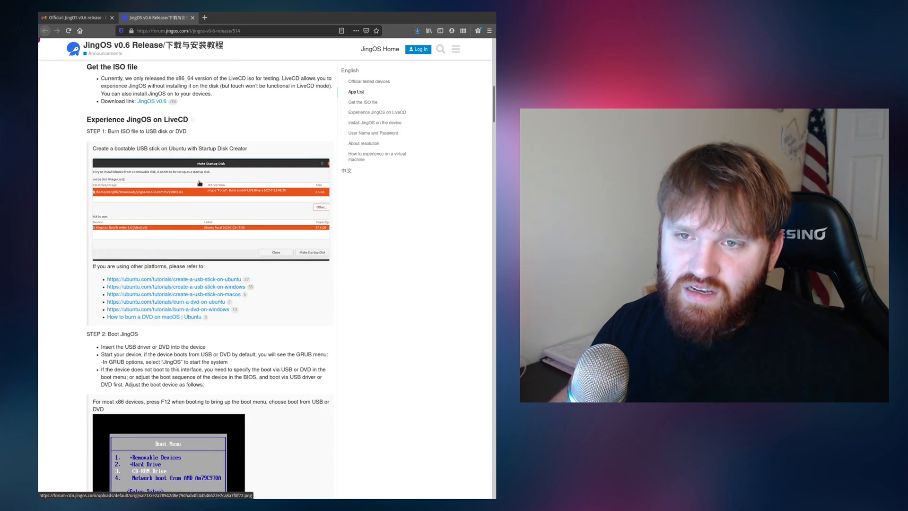
scroll(up, 3)
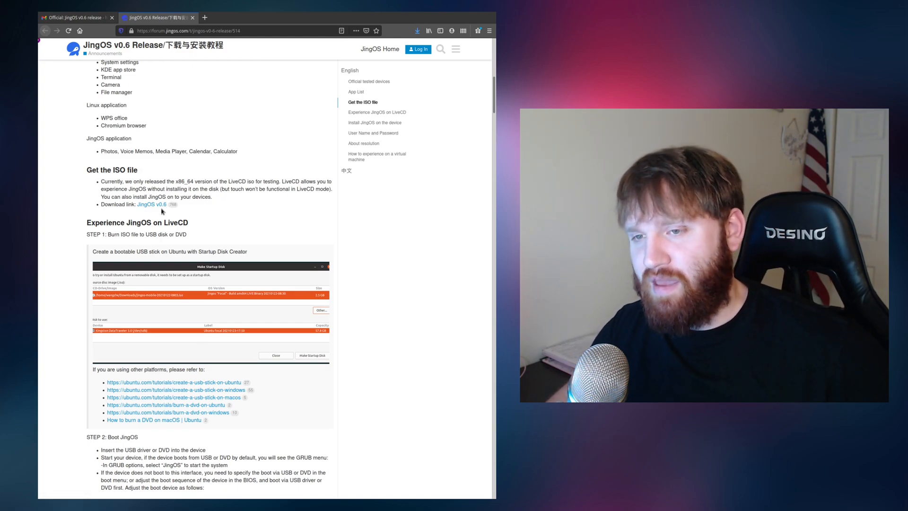
scroll(down, 3)
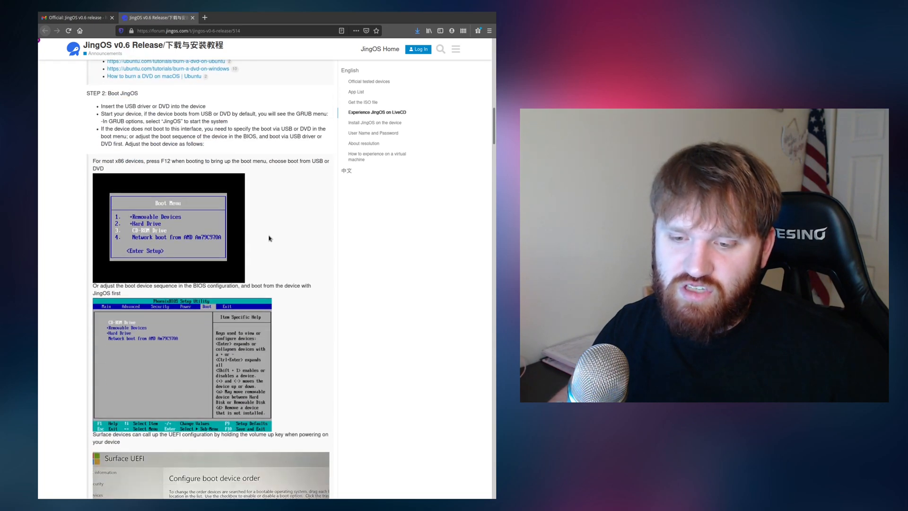
scroll(down, 3)
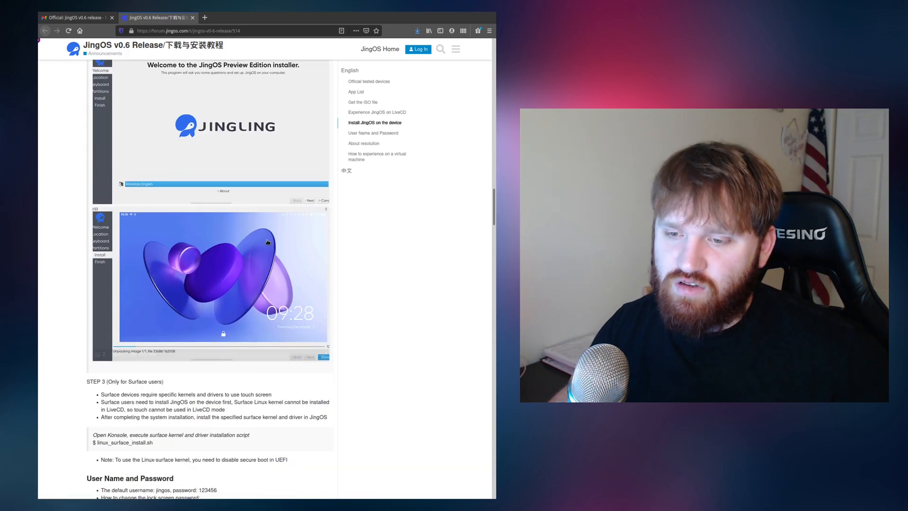
scroll(down, 3)
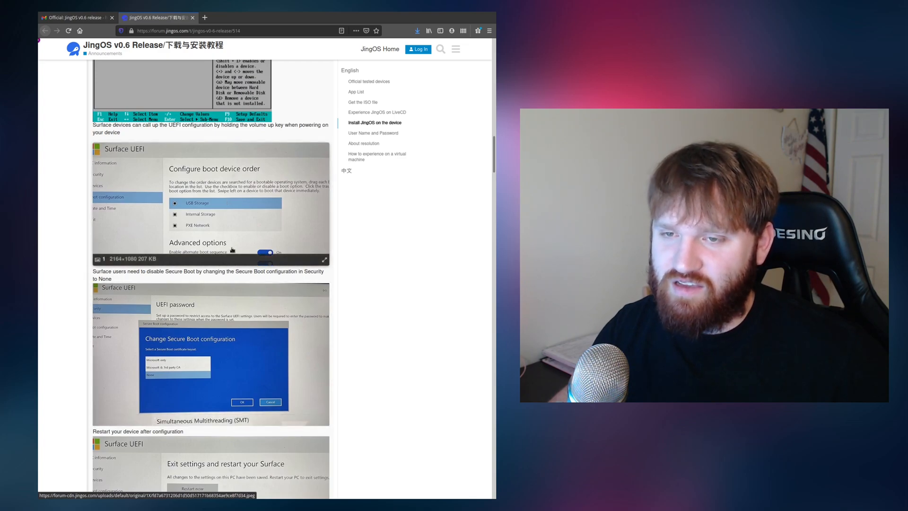
scroll(down, 3)
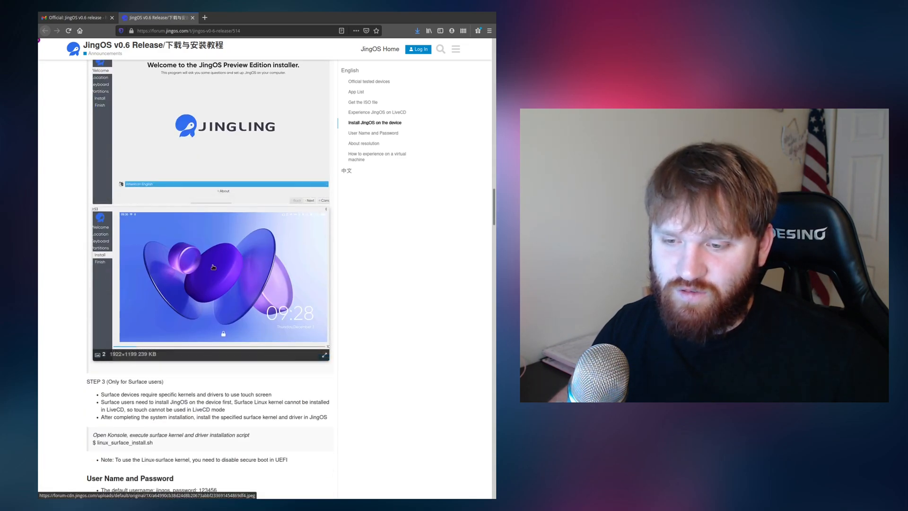
scroll(down, 3)
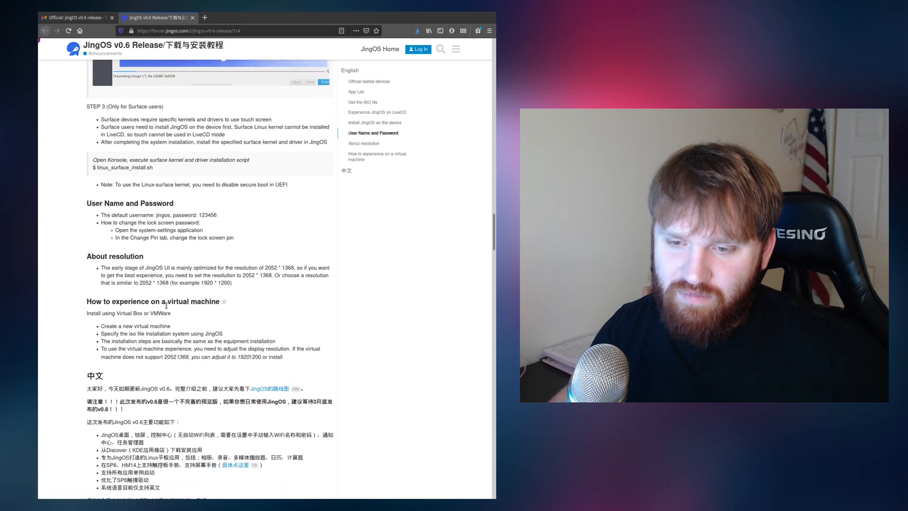
scroll(up, 3)
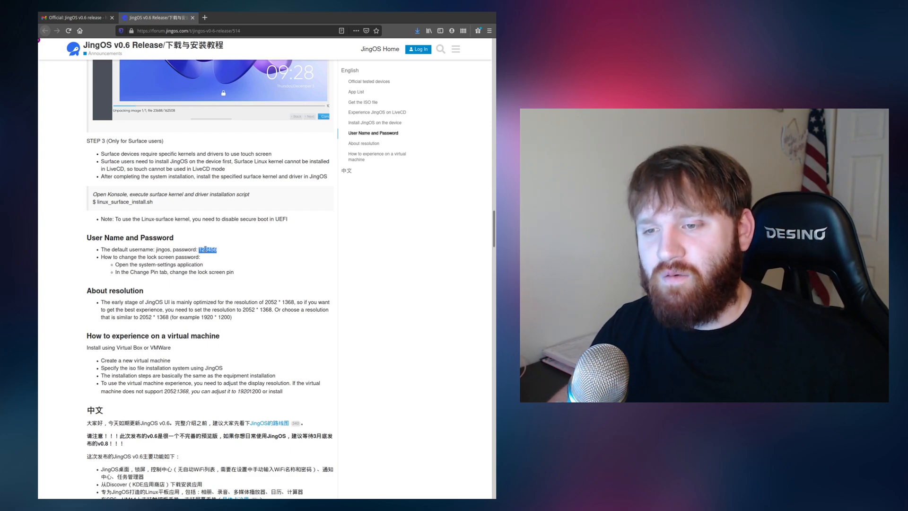
scroll(up, 3)
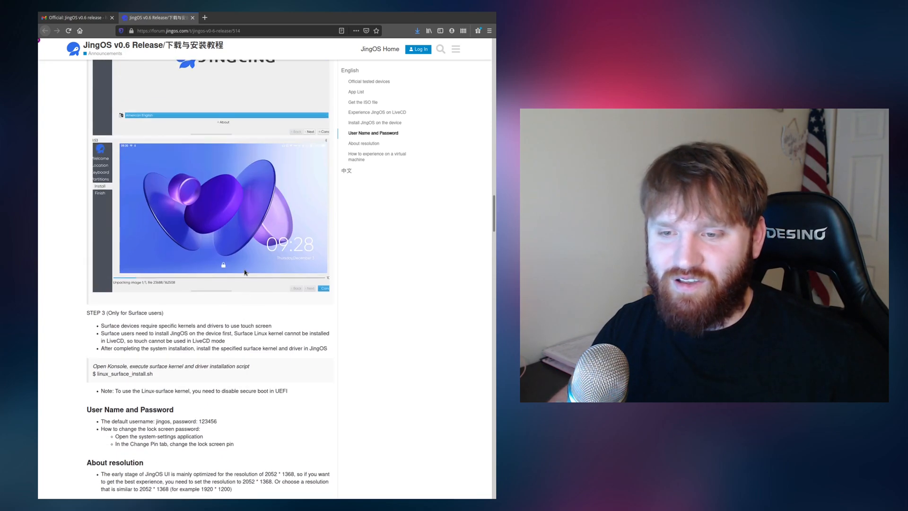
scroll(up, 3)
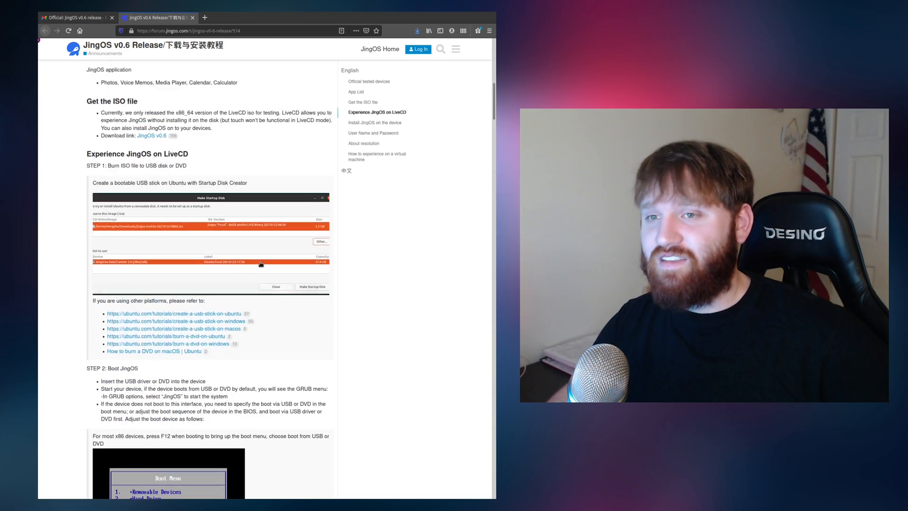
scroll(up, 3)
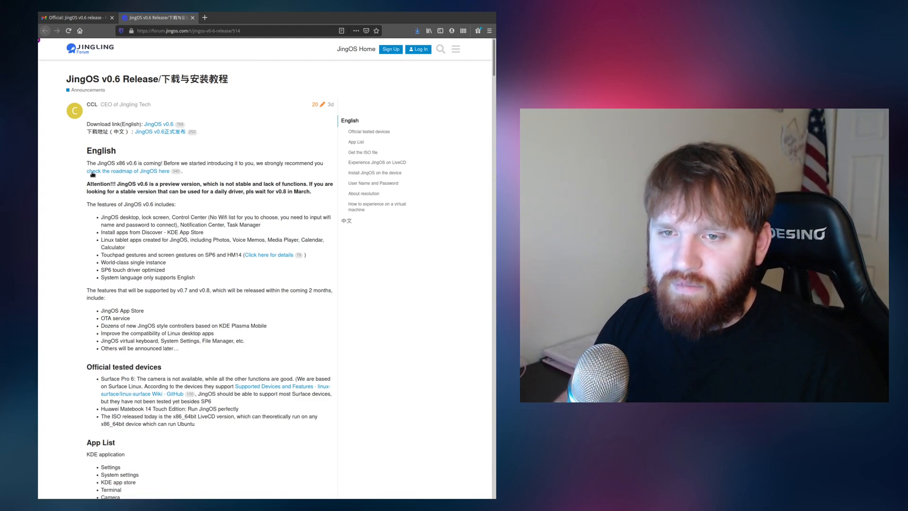
Follow the roadmap link to the JingOS Roadmap v1.0 post and skim it
click(126, 170)
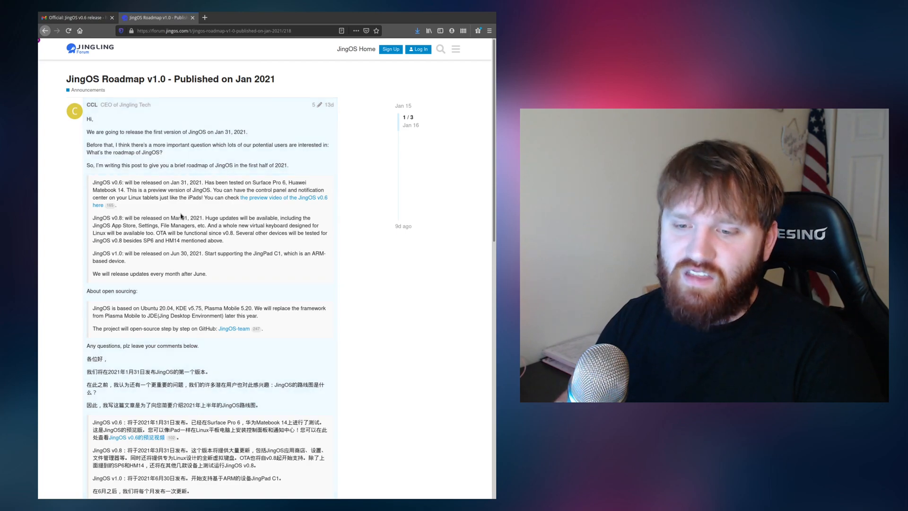
scroll(down, 3)
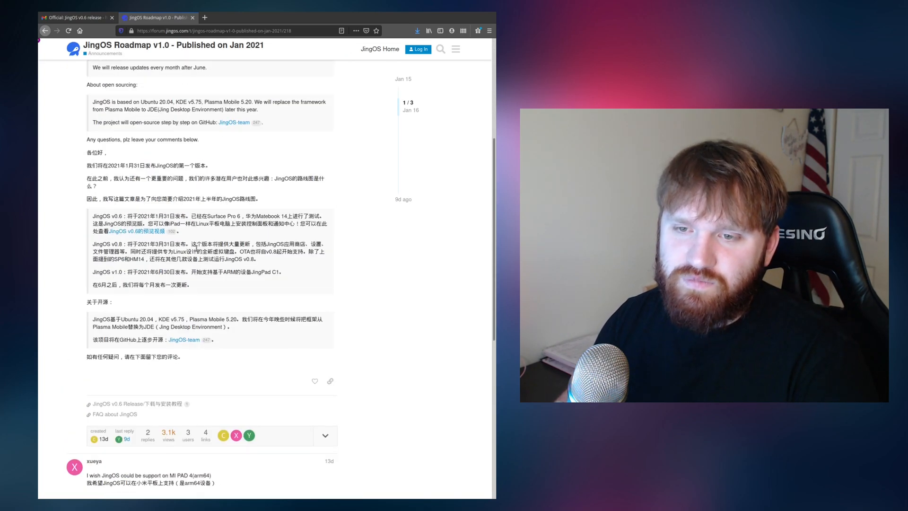
scroll(up, 3)
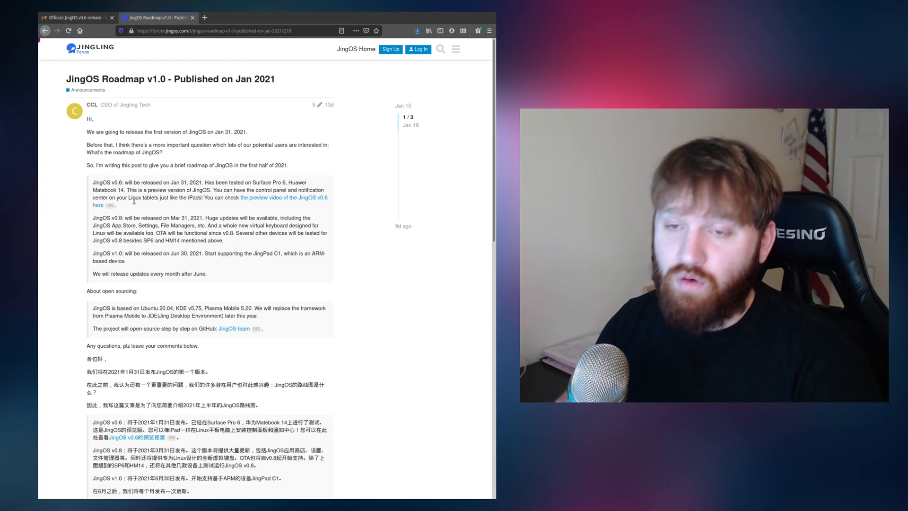
double_click(106, 183)
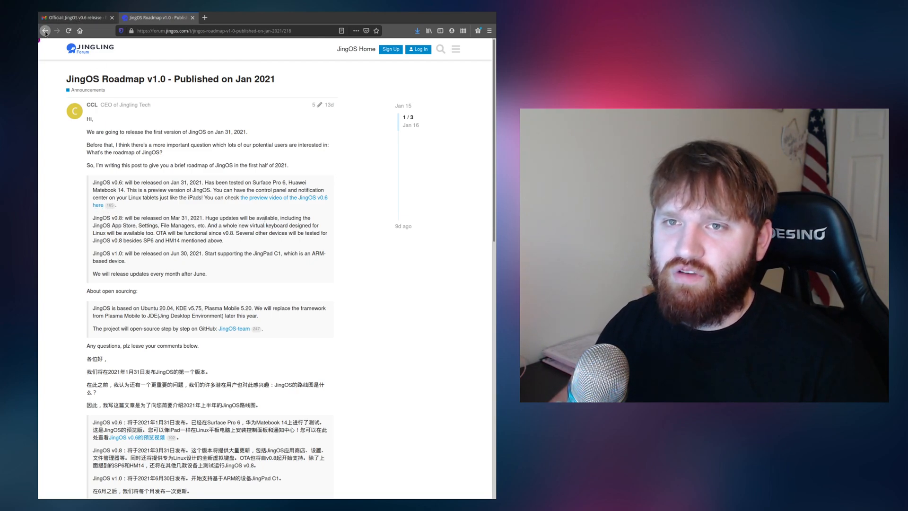
Load jingos.com in the second tab and scroll through its homepage
click(214, 31)
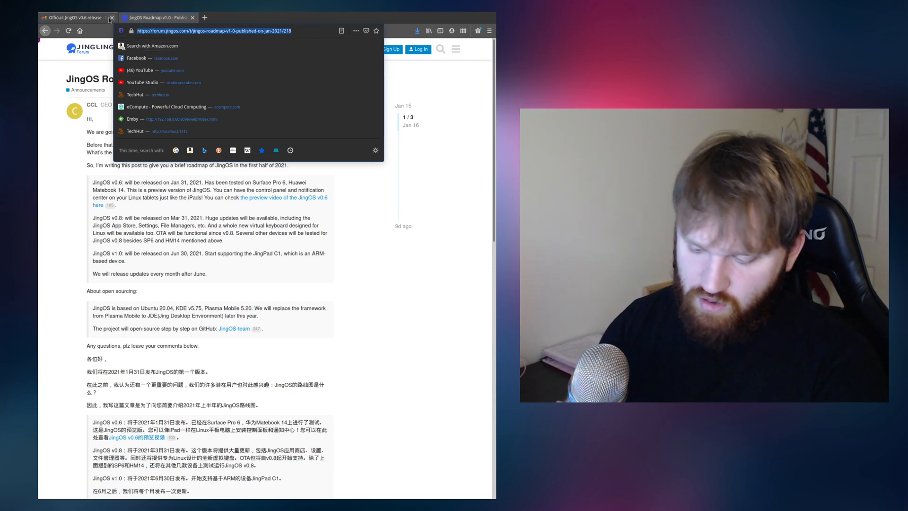
text(jingos.com)
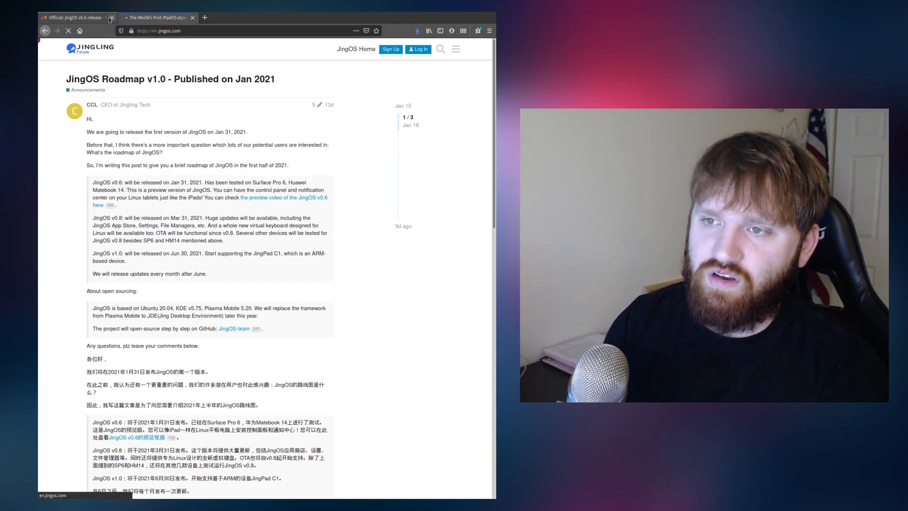
click(157, 18)
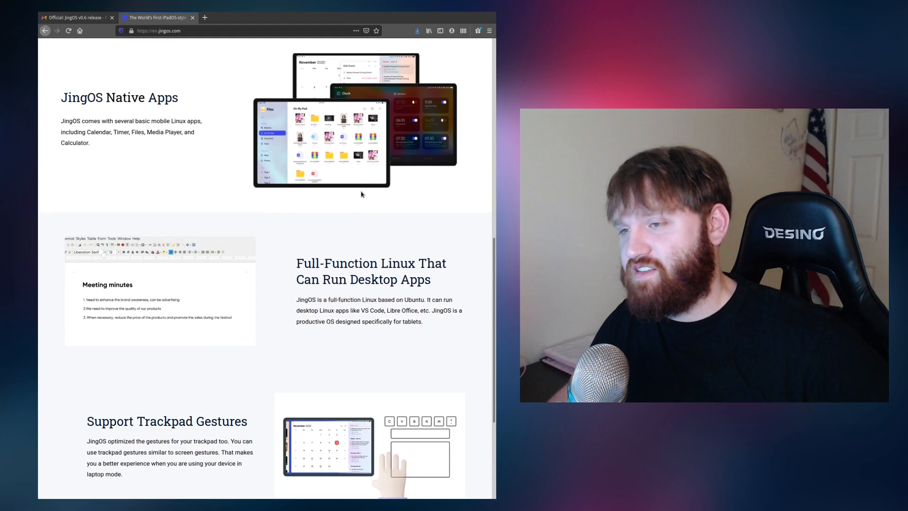
scroll(up, 3)
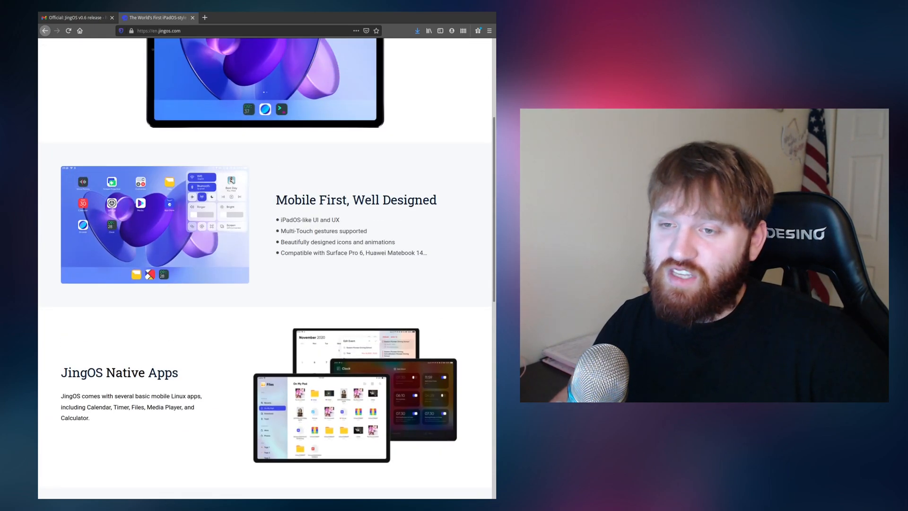
scroll(up, 3)
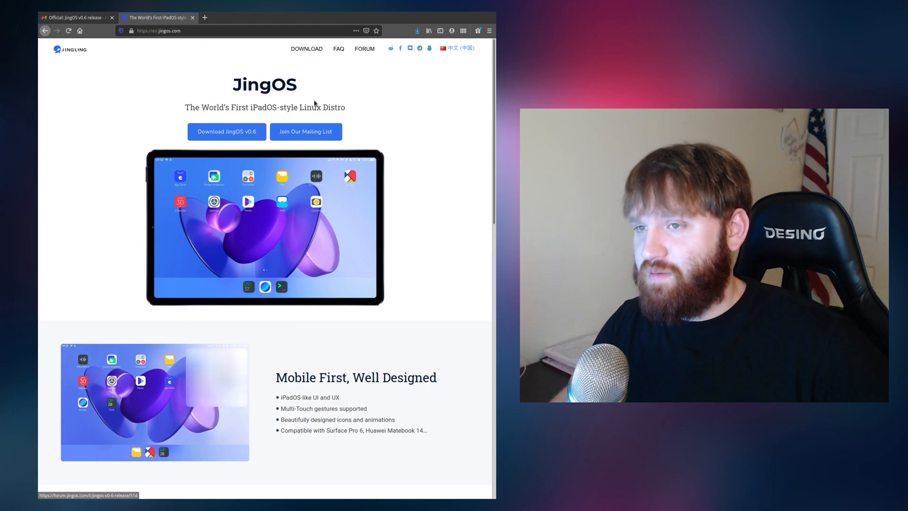
scroll(down, 3)
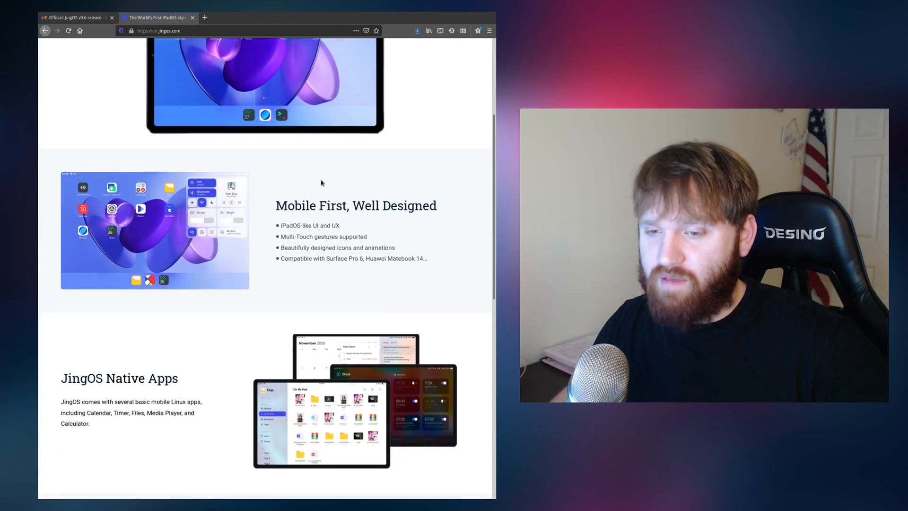